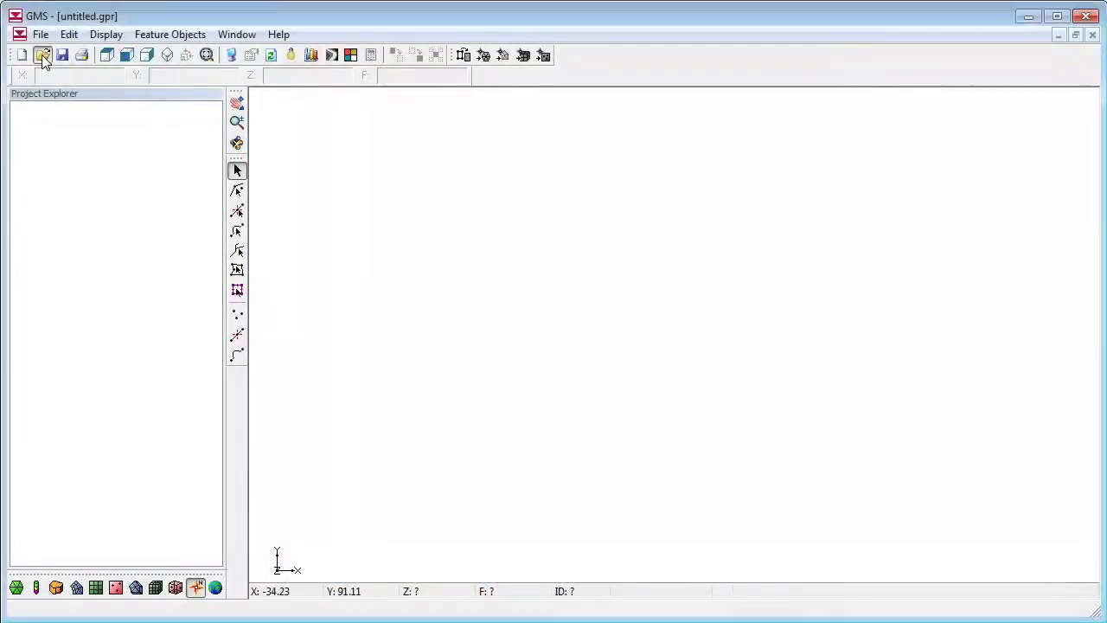
Open the bigval.gpr project from the inverse folder
{"action": "left_click", "coordinate": [43, 54]}
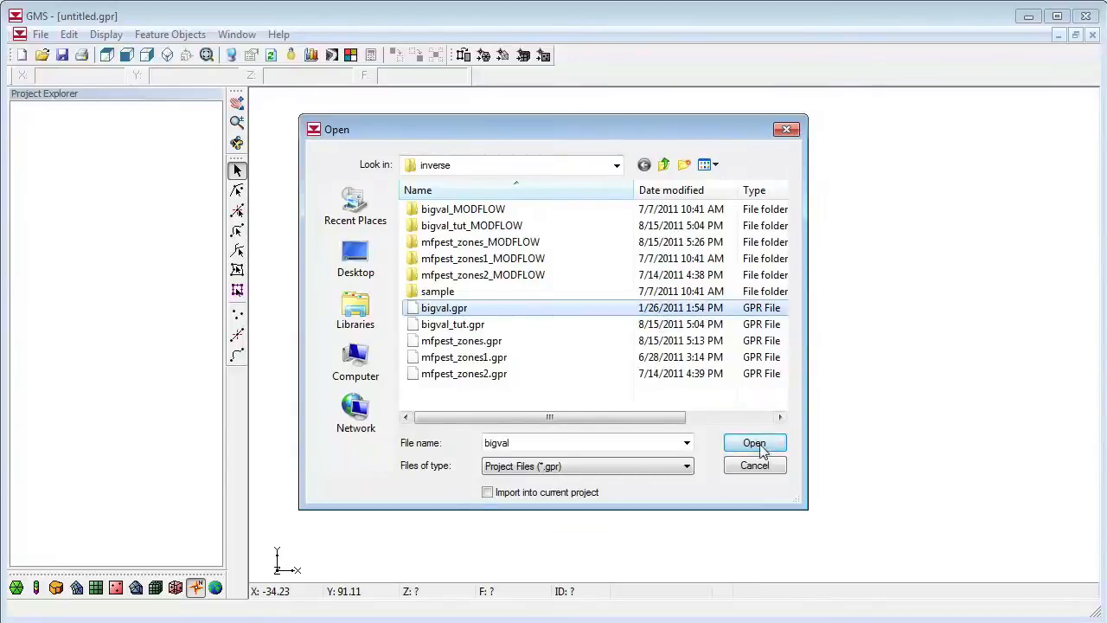
{"action": "left_click", "coordinate": [753, 443]}
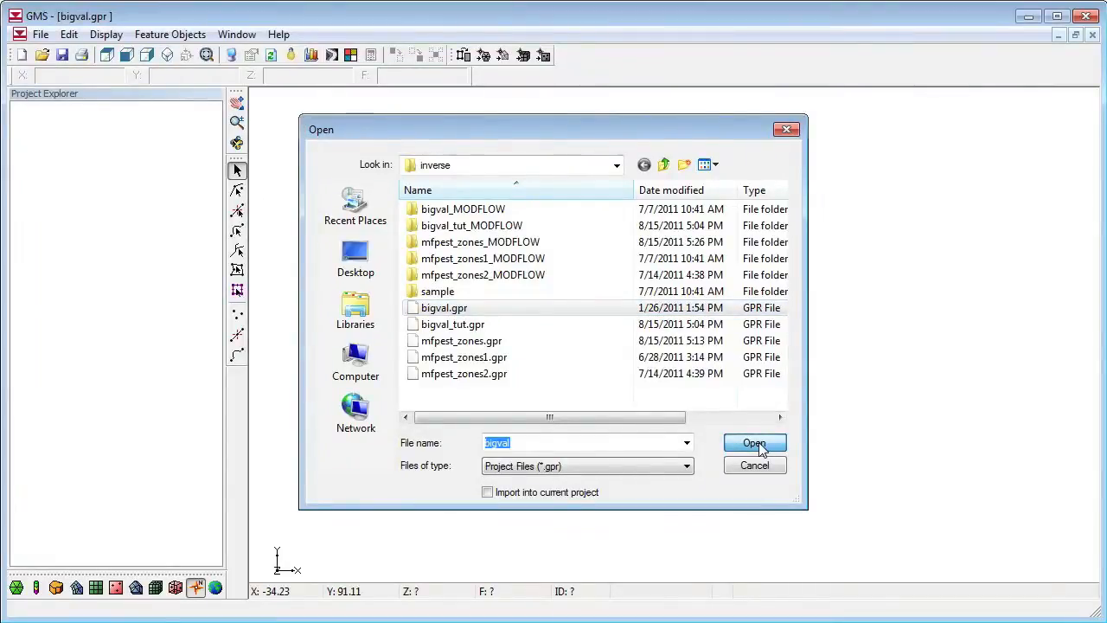
{"action": "left_click", "coordinate": [754, 443]}
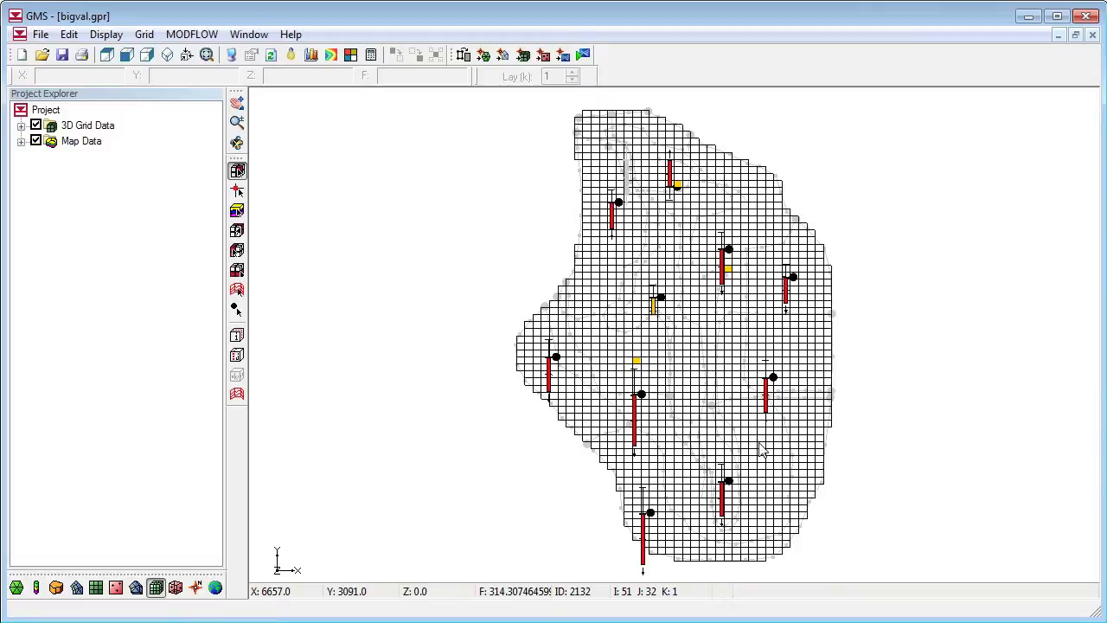
Expand Map Data and BigVal, and select the Hydraulic Conductivity coverage
{"action": "left_click", "coordinate": [22, 141]}
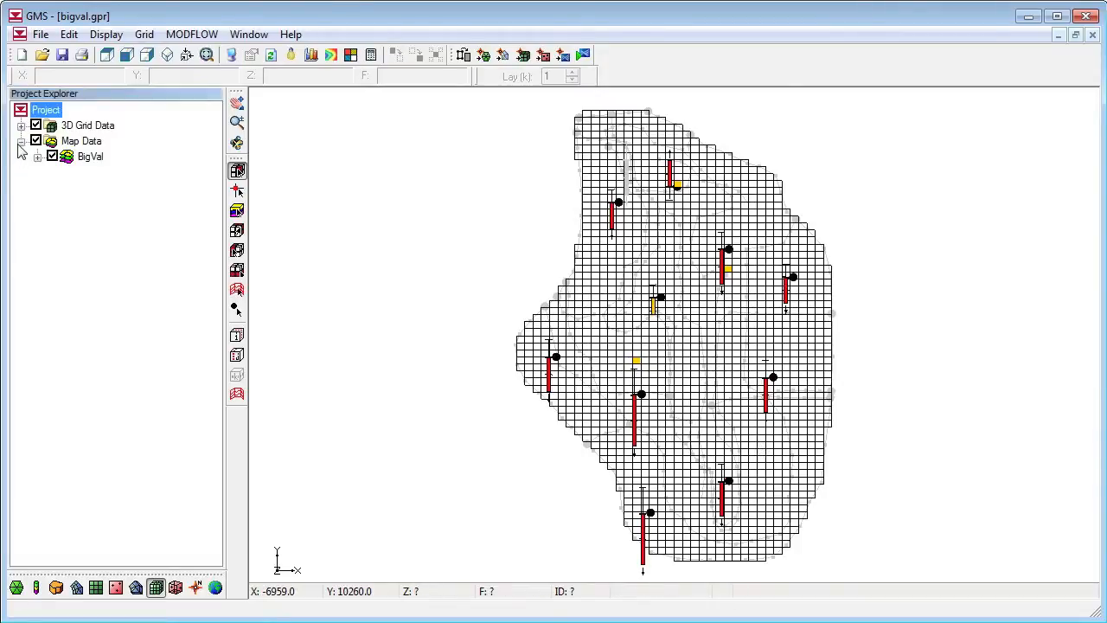
{"action": "left_click", "coordinate": [39, 156]}
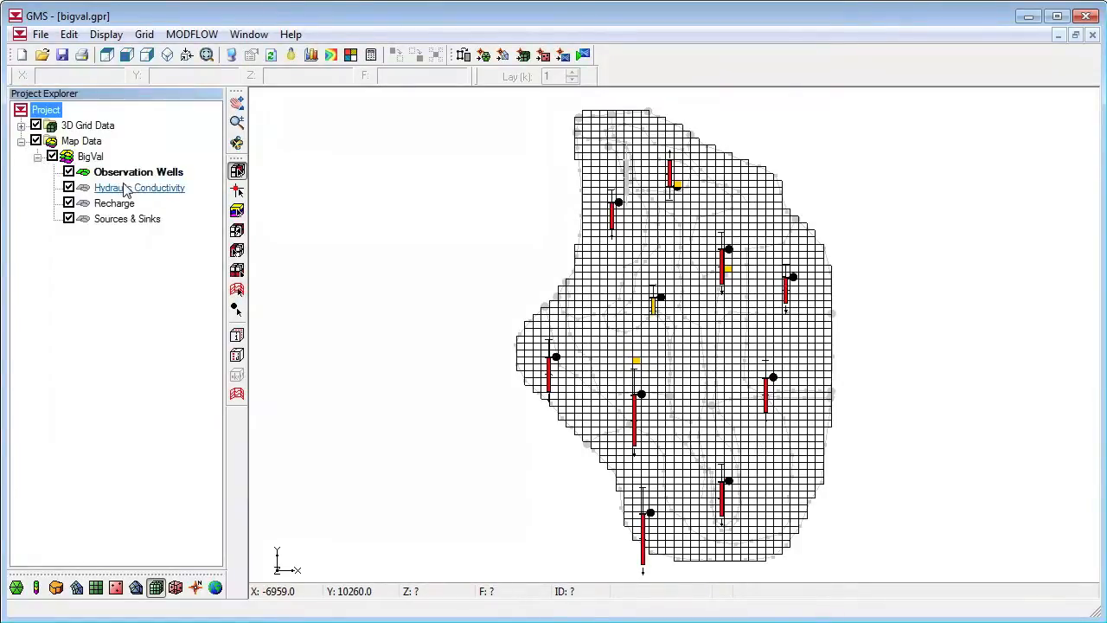
{"action": "left_click", "coordinate": [140, 187]}
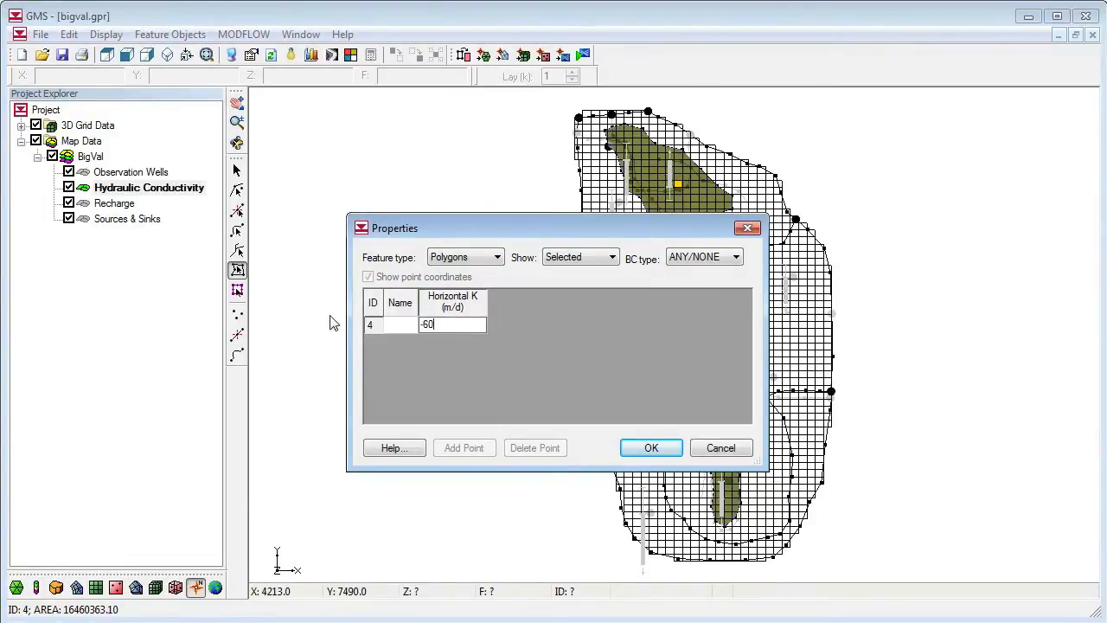
Give conductivity polygons 4, 1, 2, 5 and 3 negative Horizontal K keys, e.g. -60, then select Recharge
{"action": "left_click", "coordinate": [652, 447]}
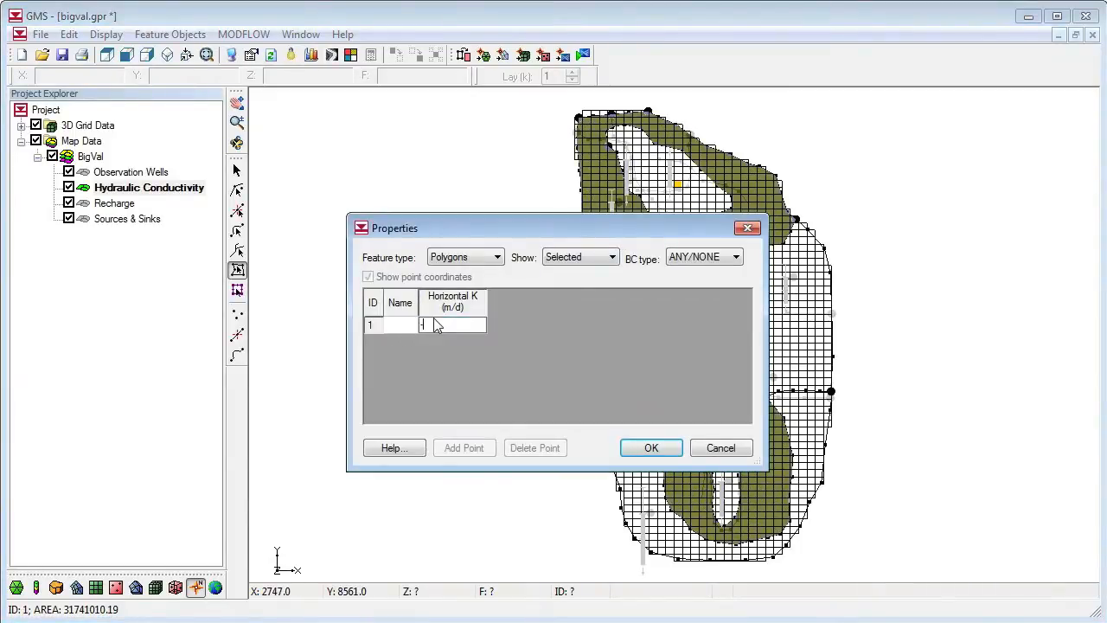
{"action": "left_click", "coordinate": [651, 447]}
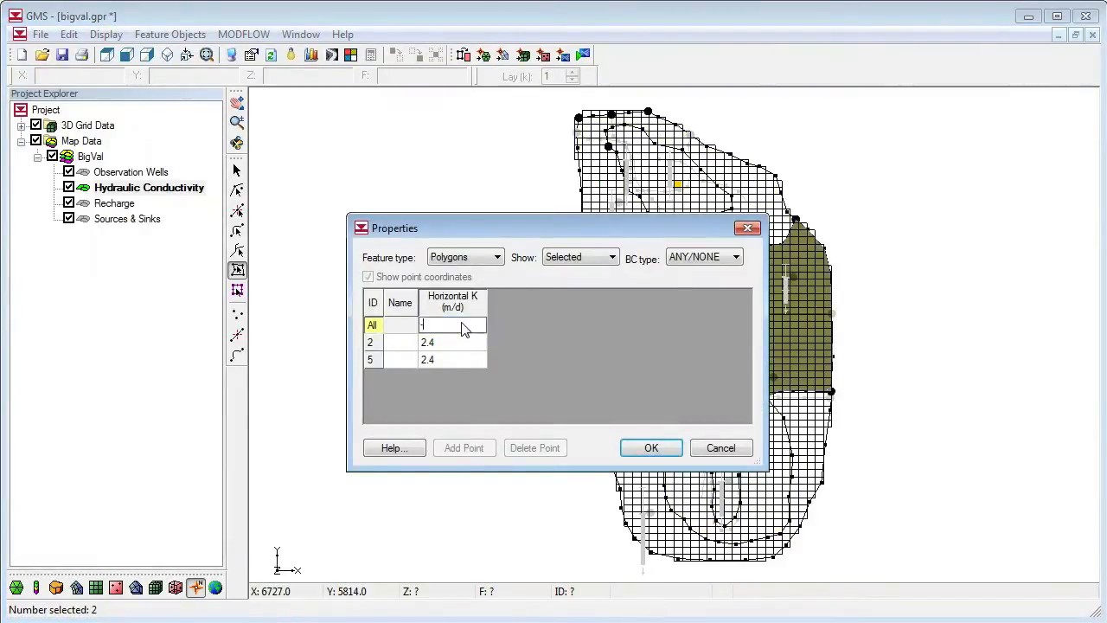
{"action": "left_click", "coordinate": [651, 448]}
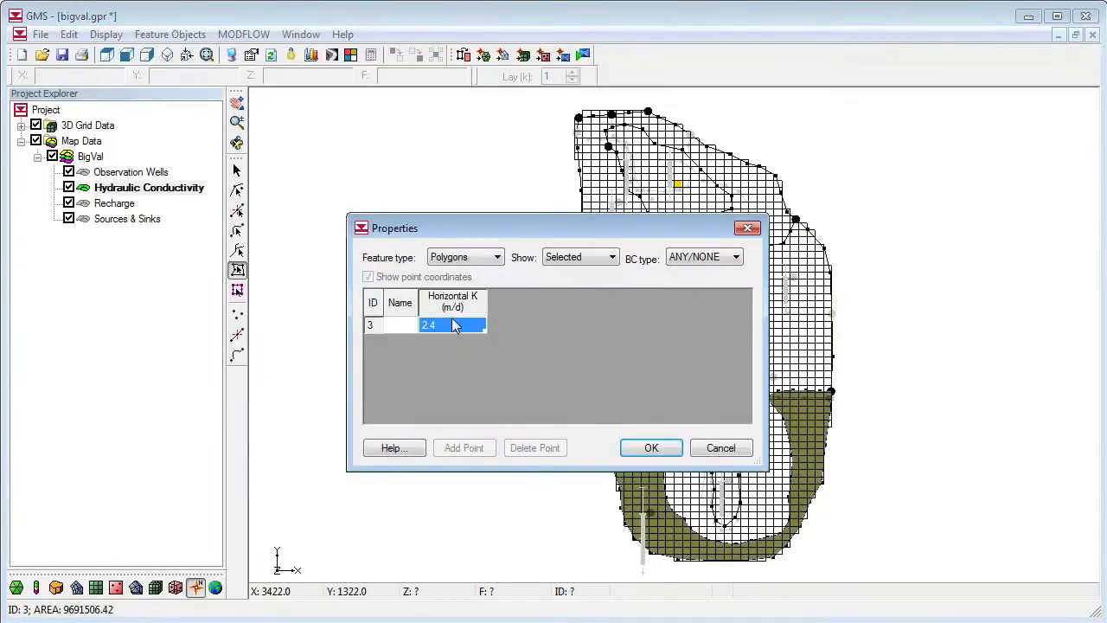
{"action": "left_click", "coordinate": [650, 447]}
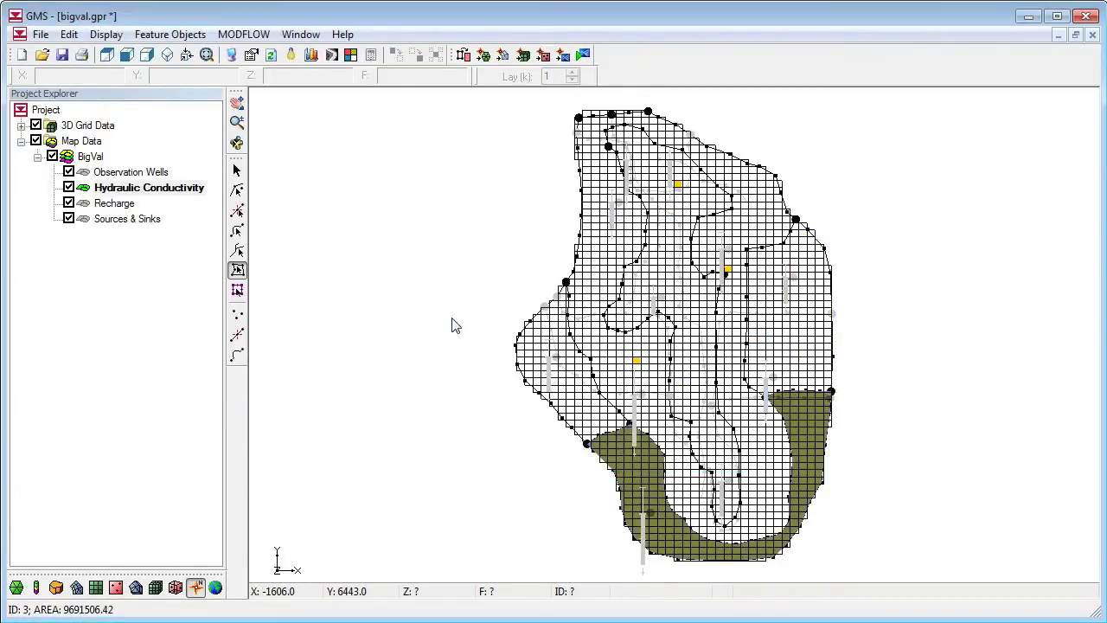
{"action": "left_click", "coordinate": [115, 203]}
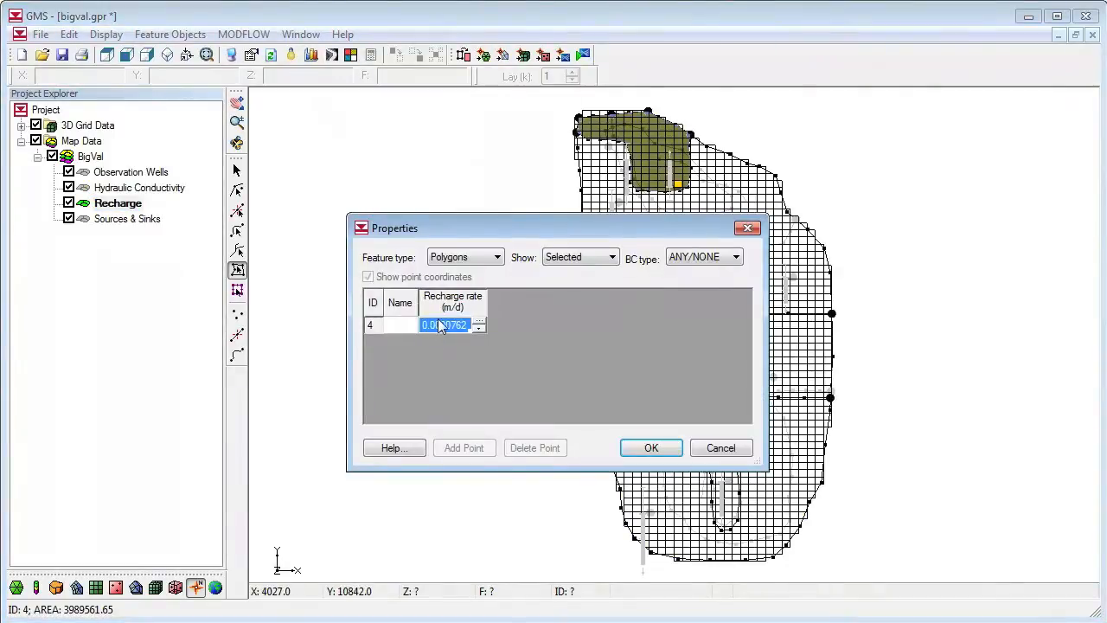
Enter negative recharge rate keys for polygons 4, 3 (-150), 1 and 5, and 2
{"action": "left_click", "coordinate": [652, 448]}
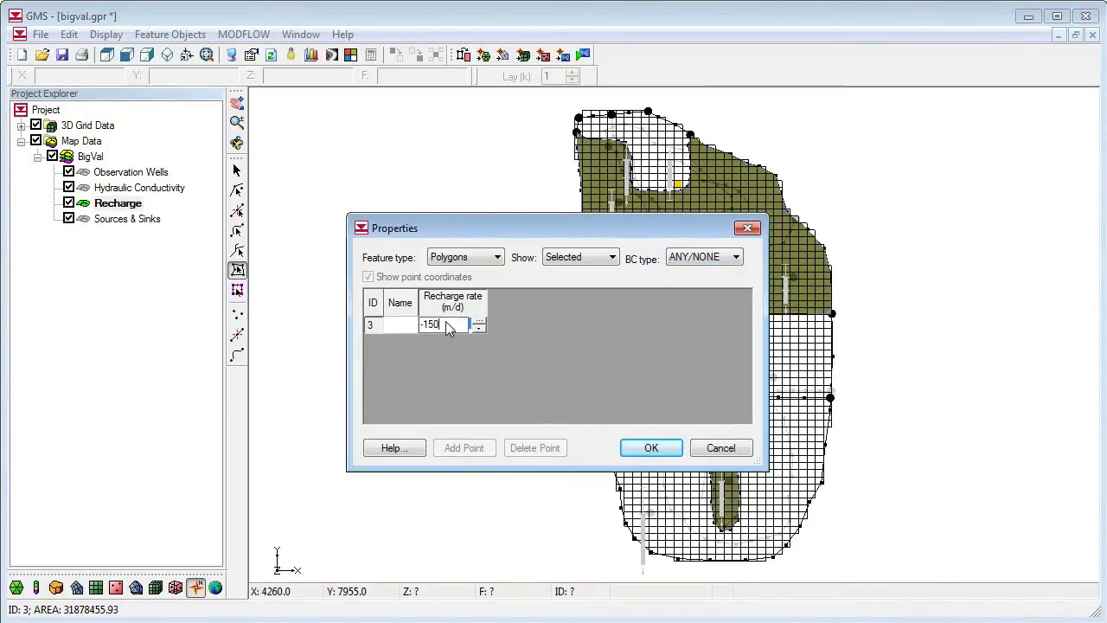
{"action": "left_click", "coordinate": [651, 447]}
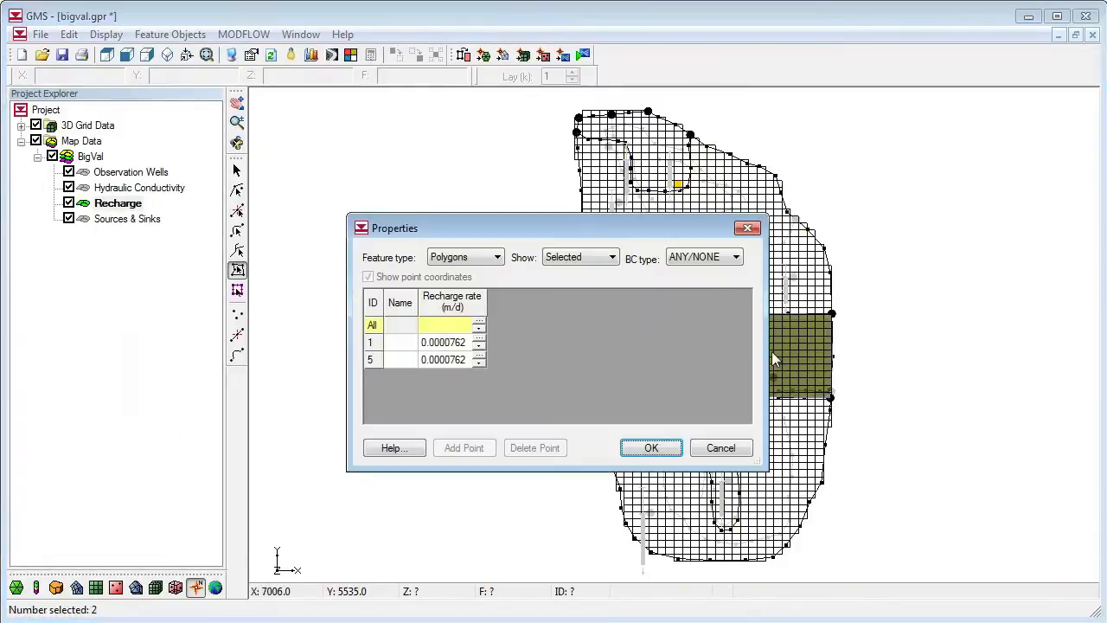
{"action": "type", "text": "1"}
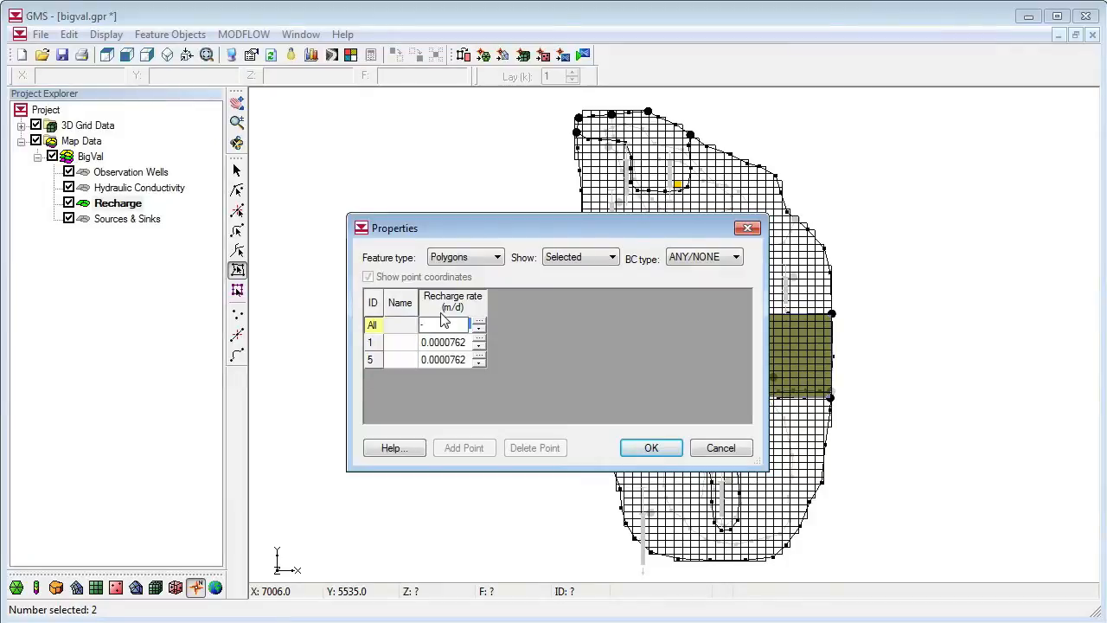
{"action": "left_click", "coordinate": [651, 447]}
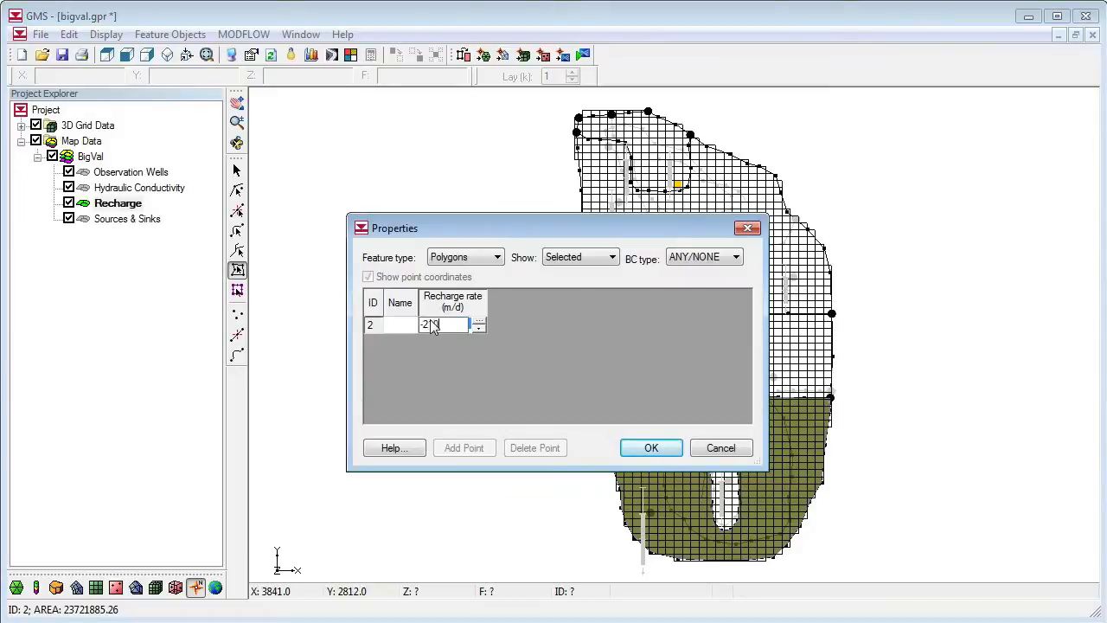
{"action": "left_click", "coordinate": [651, 447]}
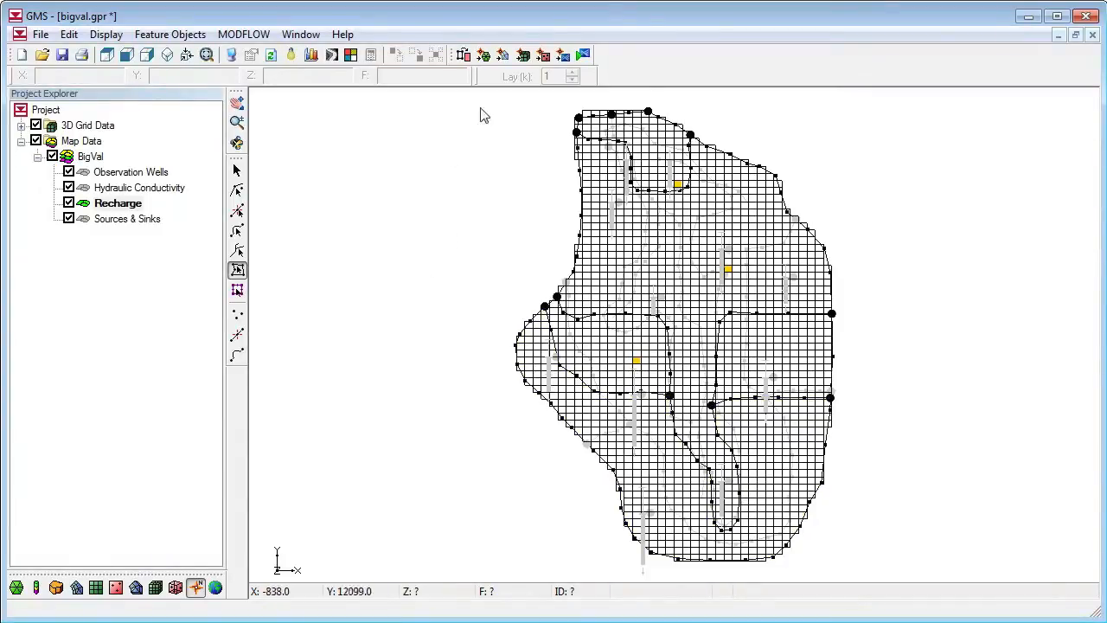
Select 3D Grid Data in the Project Explorer and show the MODFLOW menu
{"action": "left_click", "coordinate": [169, 33]}
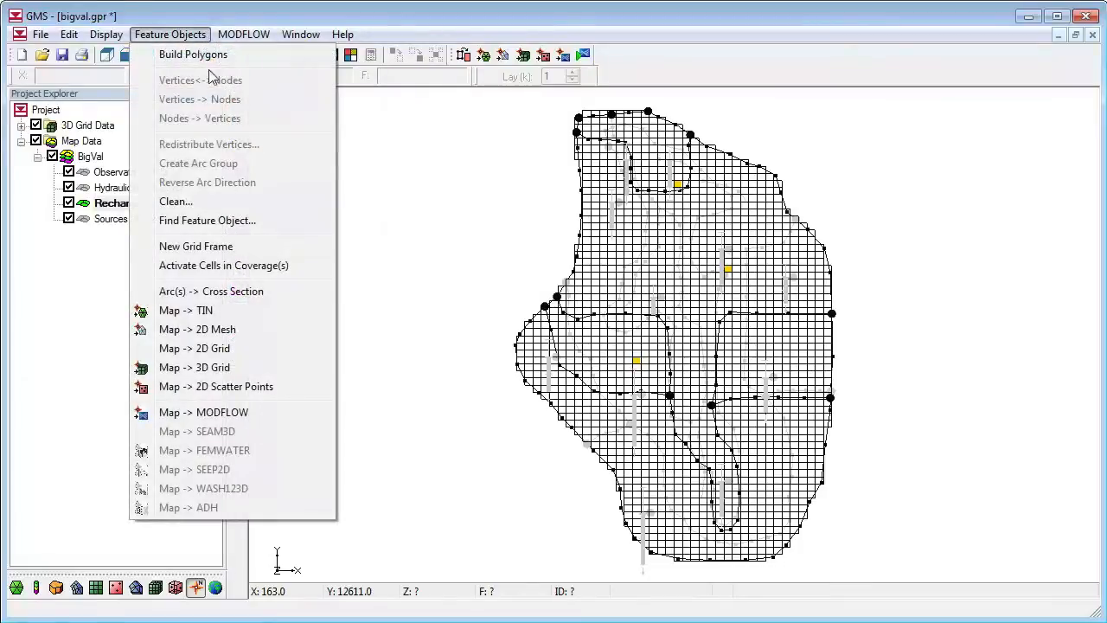
{"action": "mouse_move", "coordinate": [225, 412]}
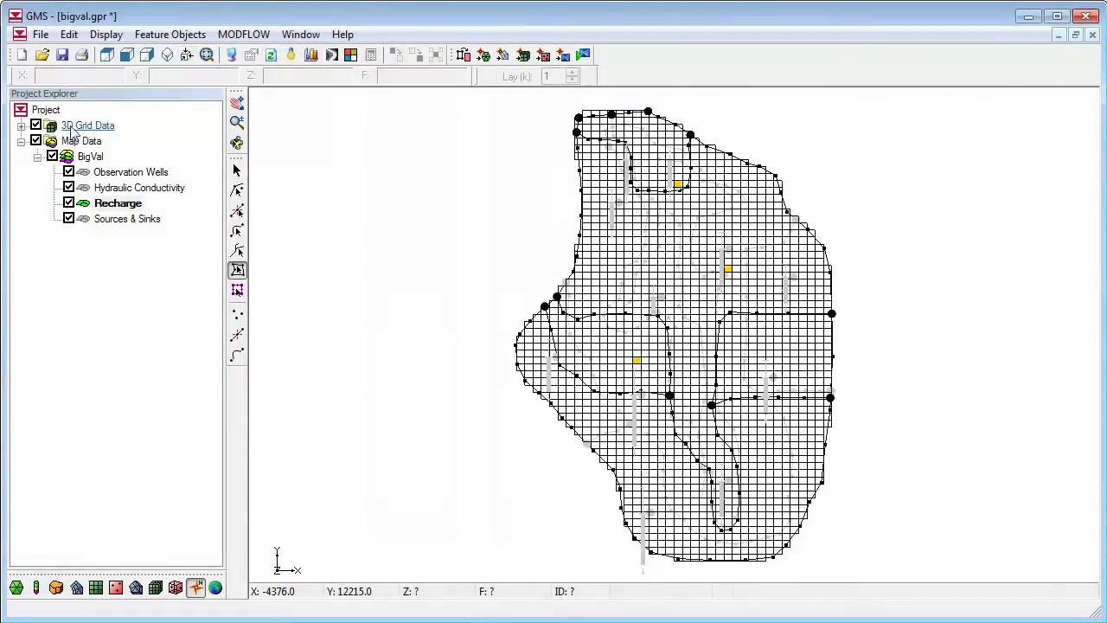
{"action": "left_click", "coordinate": [87, 126]}
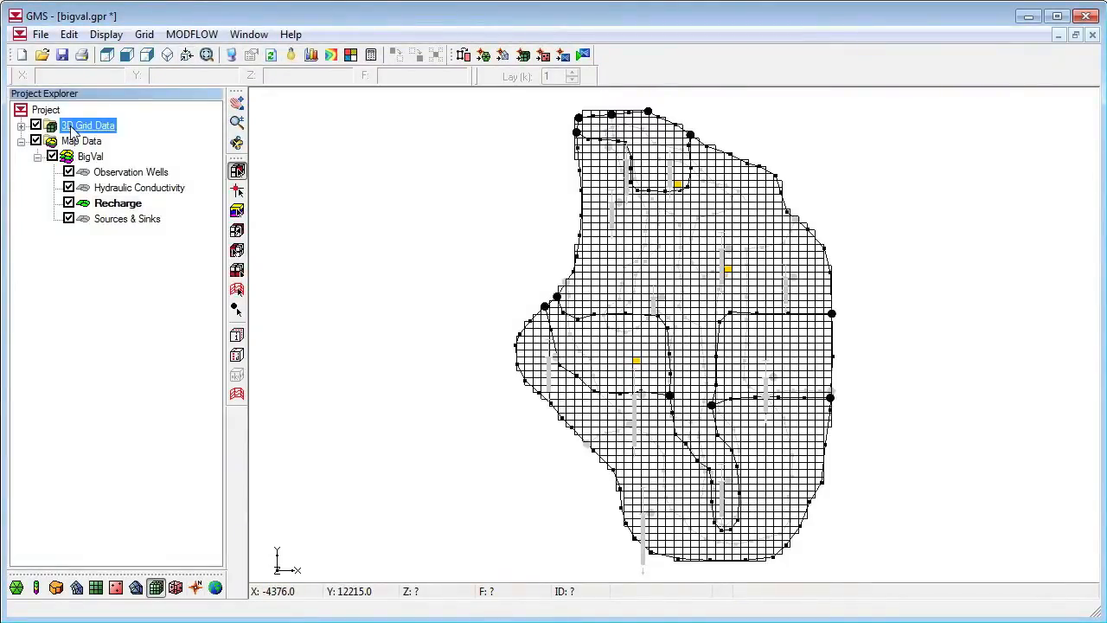
{"action": "left_click", "coordinate": [191, 34]}
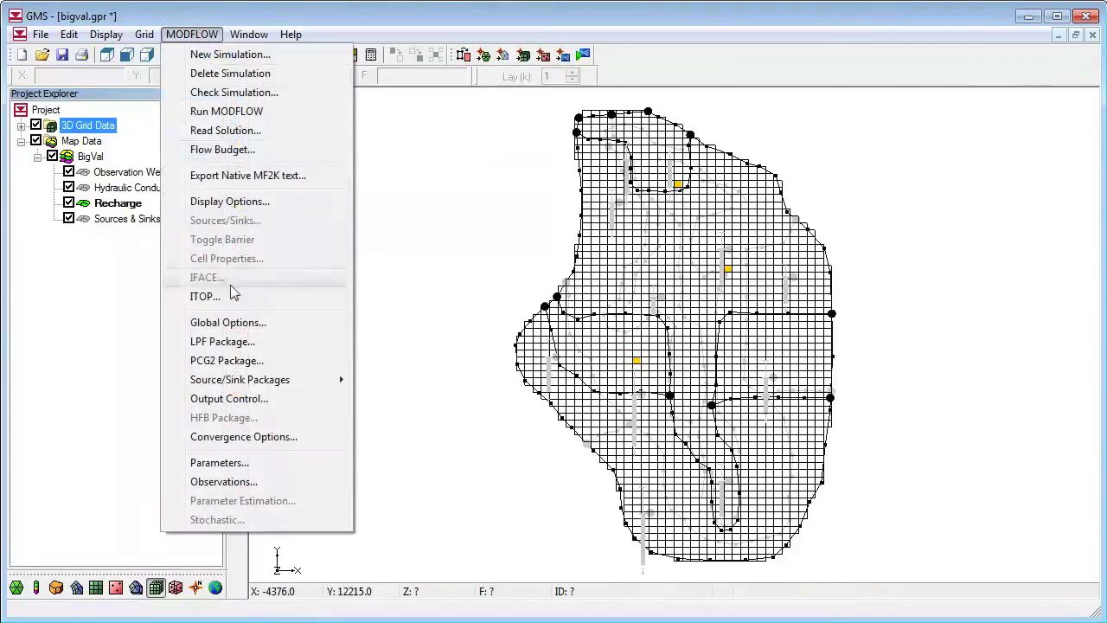
Choose Parameter Estimation as the run option in MODFLOW Global Options
{"action": "left_click", "coordinate": [228, 322]}
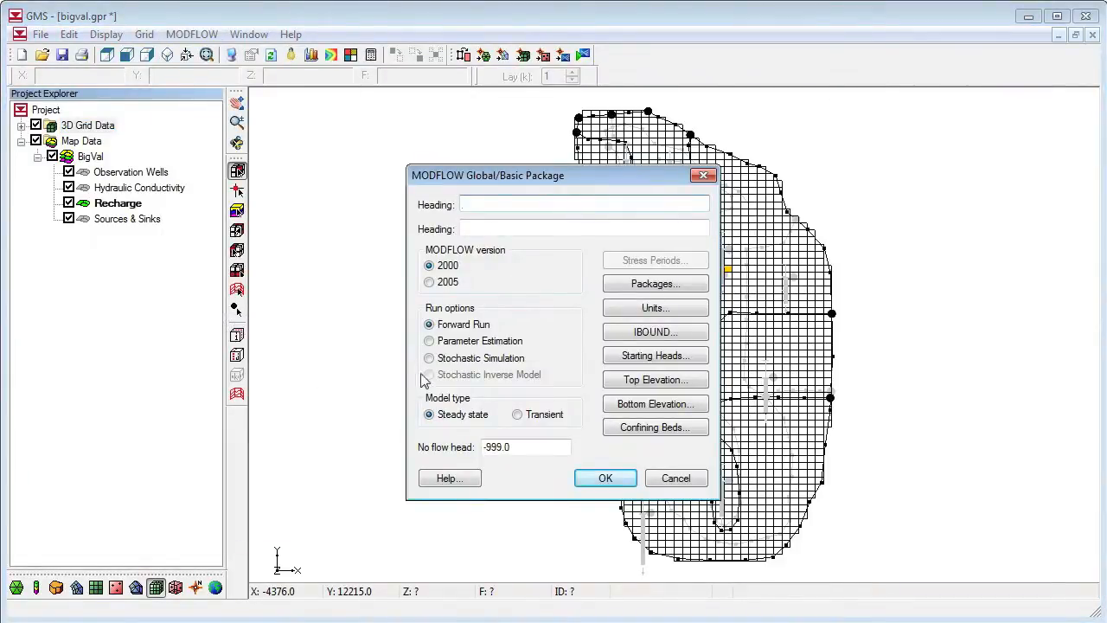
{"action": "left_click", "coordinate": [429, 340]}
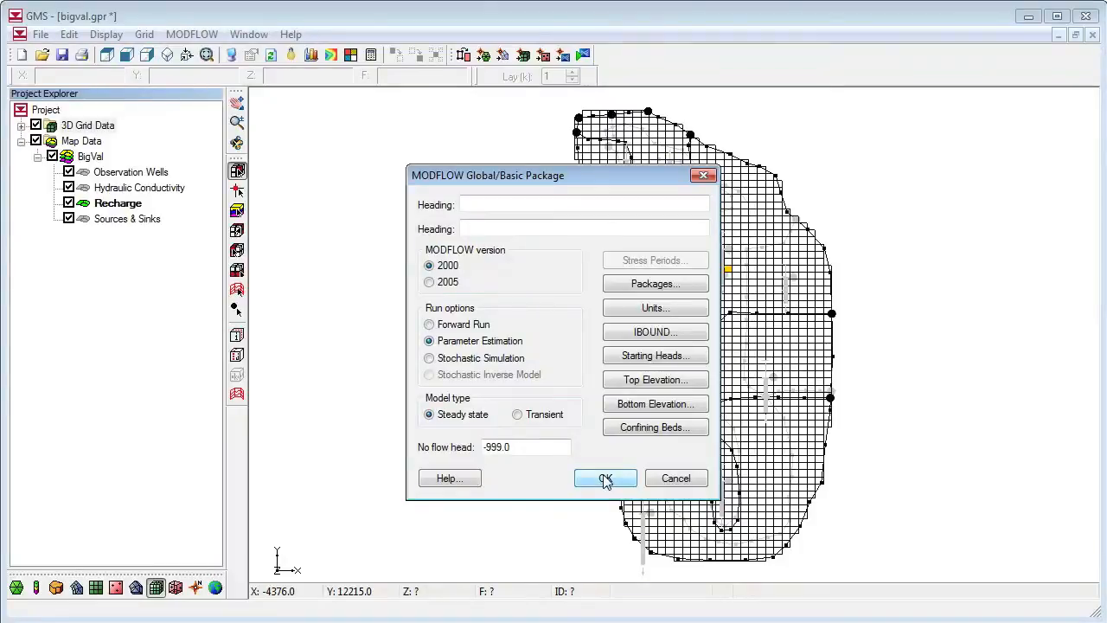
{"action": "mouse_move", "coordinate": [722, 371]}
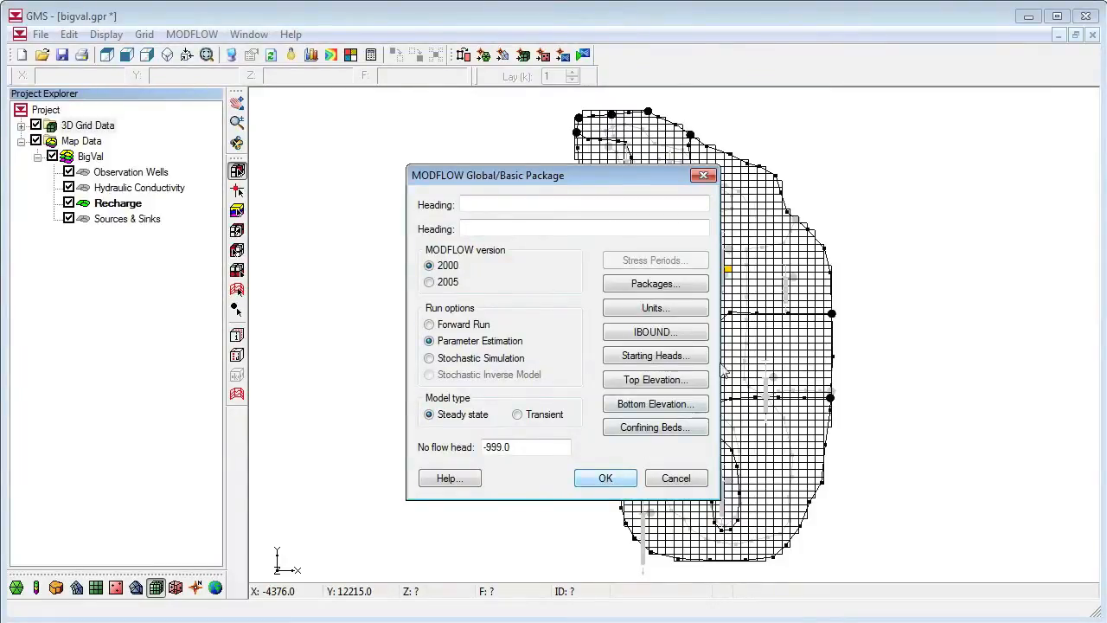
{"action": "mouse_move", "coordinate": [655, 356]}
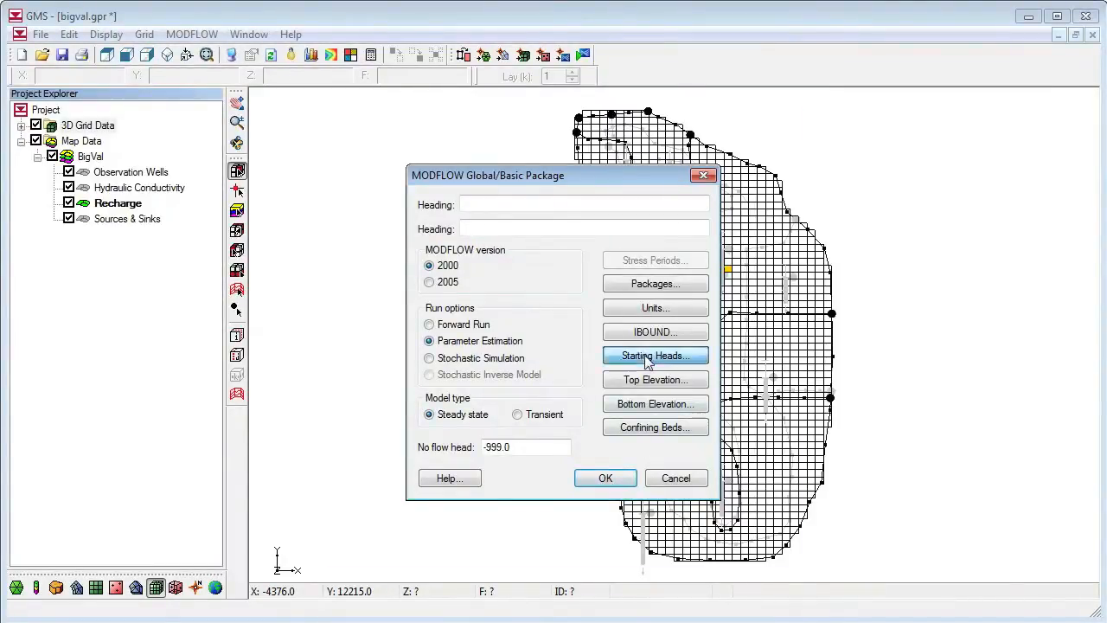
Take starting heads from the bigval Head 3D data set and accept the global options
{"action": "left_click", "coordinate": [655, 356]}
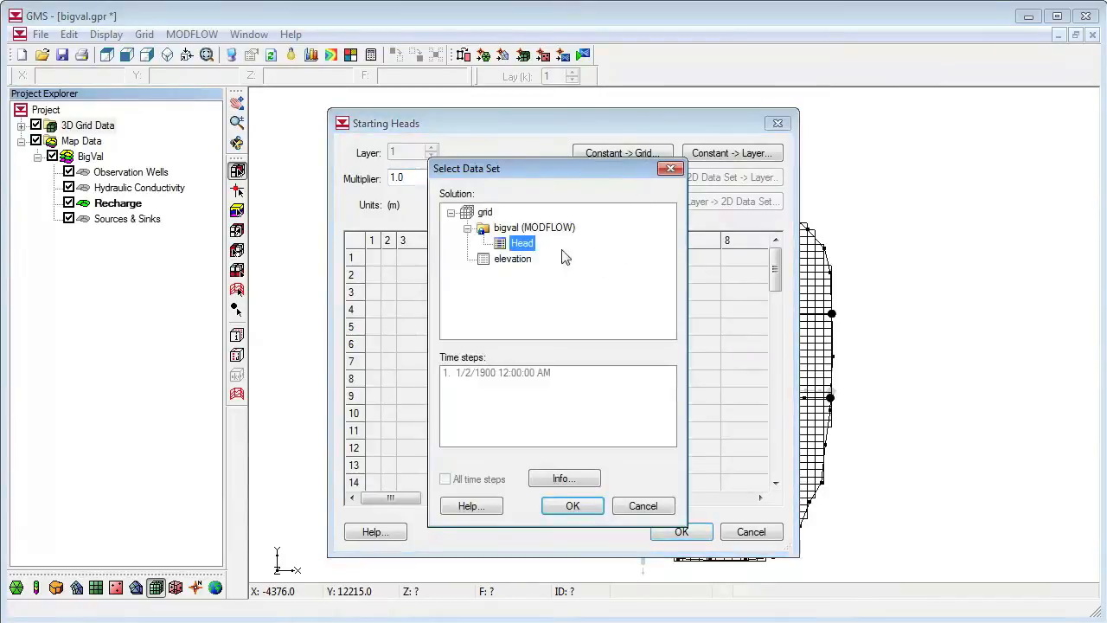
{"action": "mouse_move", "coordinate": [554, 495]}
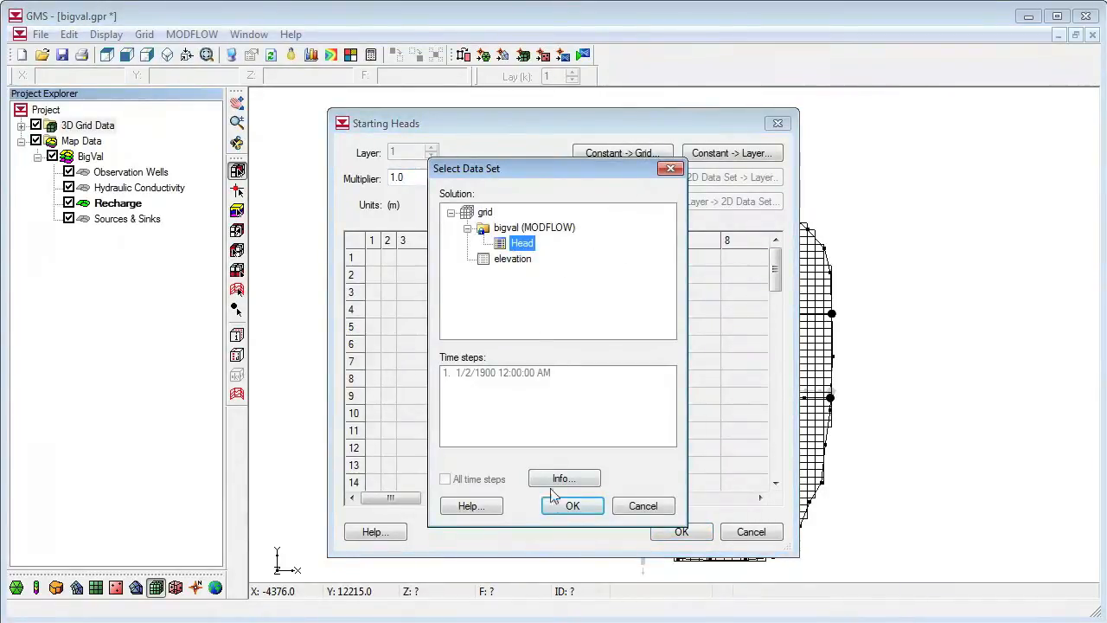
{"action": "left_click", "coordinate": [572, 505]}
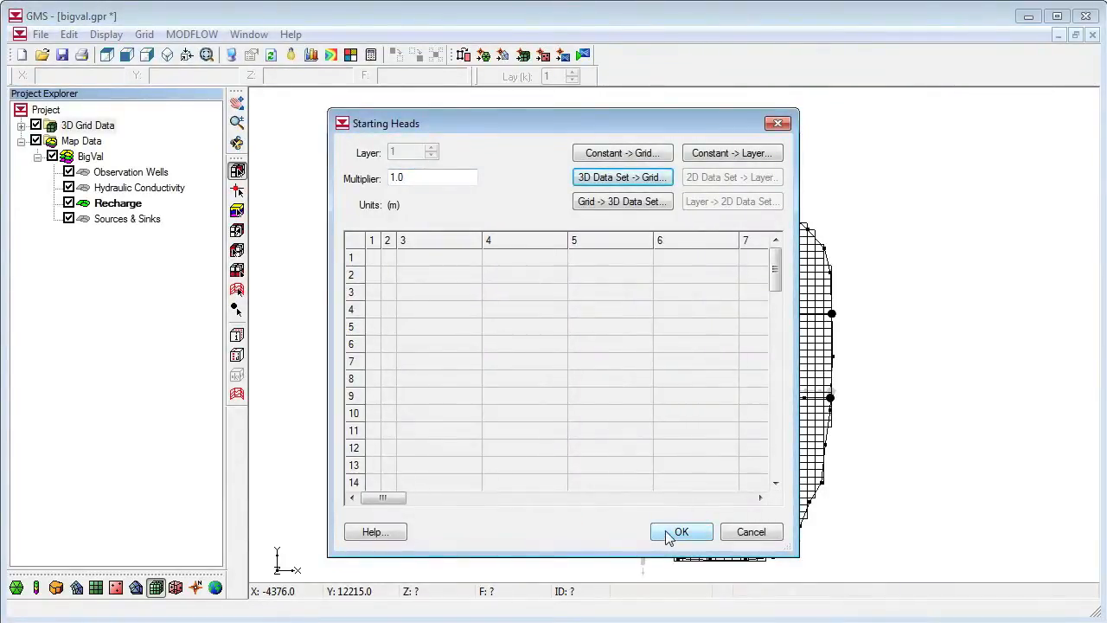
{"action": "left_click", "coordinate": [681, 532]}
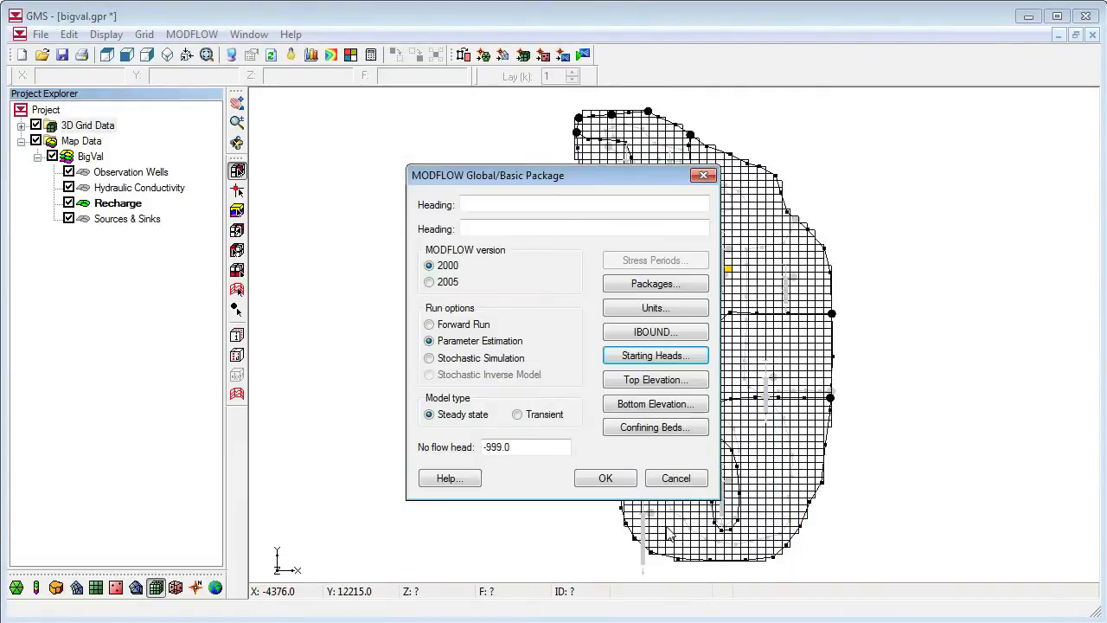
{"action": "left_click", "coordinate": [605, 477]}
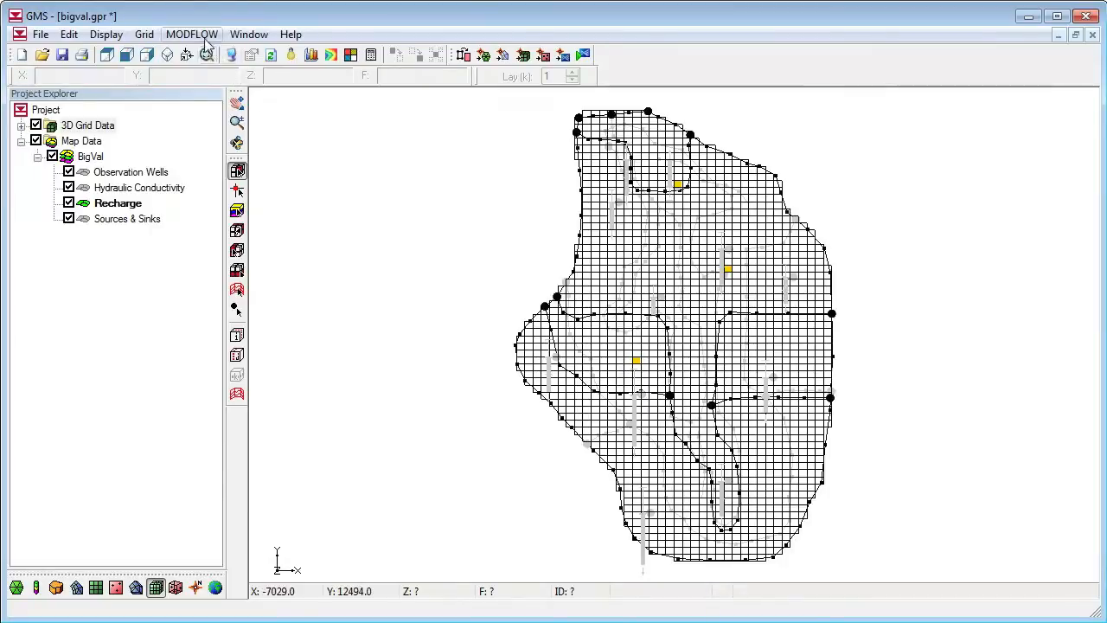
{"action": "left_click", "coordinate": [191, 33]}
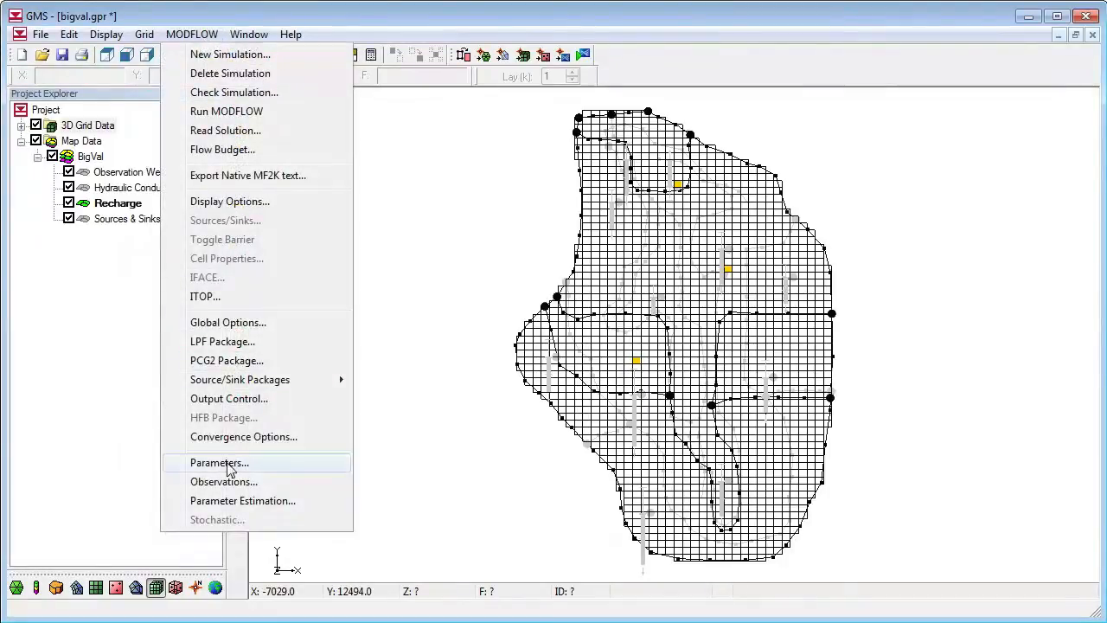
Initialize seven HK and RCH parameters from the model, edit starting values including RCH_210, and accept
{"action": "left_click", "coordinate": [219, 462]}
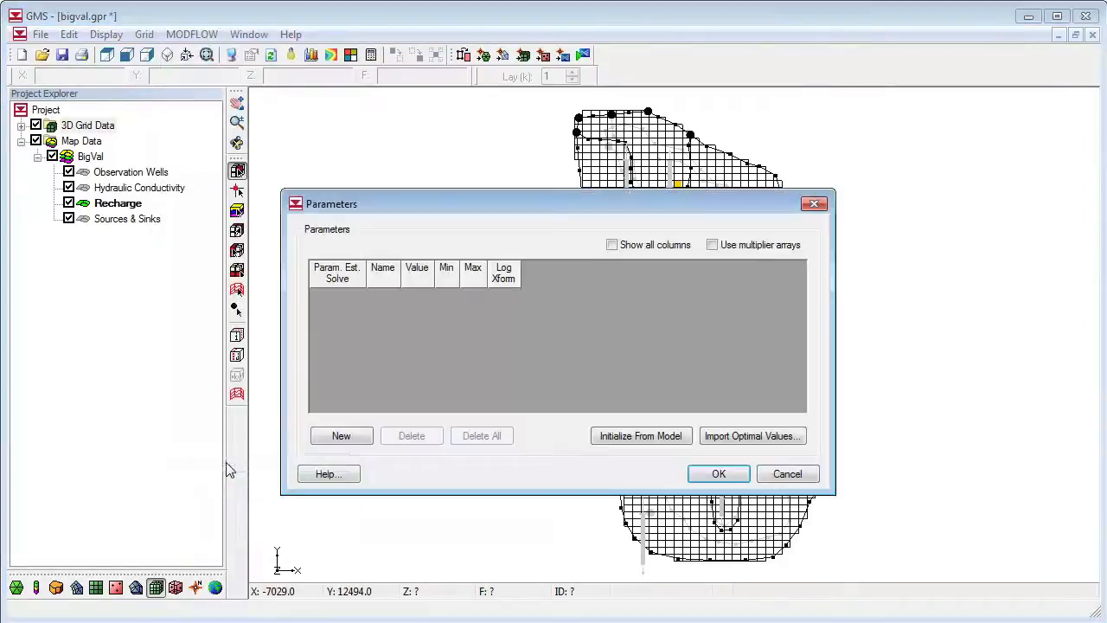
{"action": "left_click", "coordinate": [640, 435]}
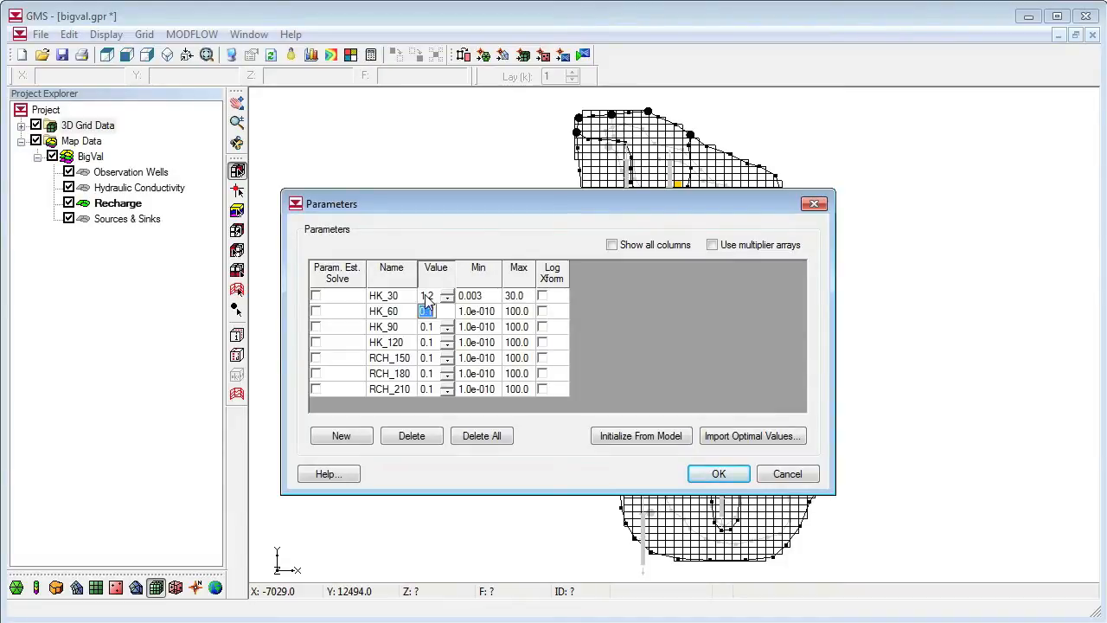
{"action": "left_click", "coordinate": [476, 312]}
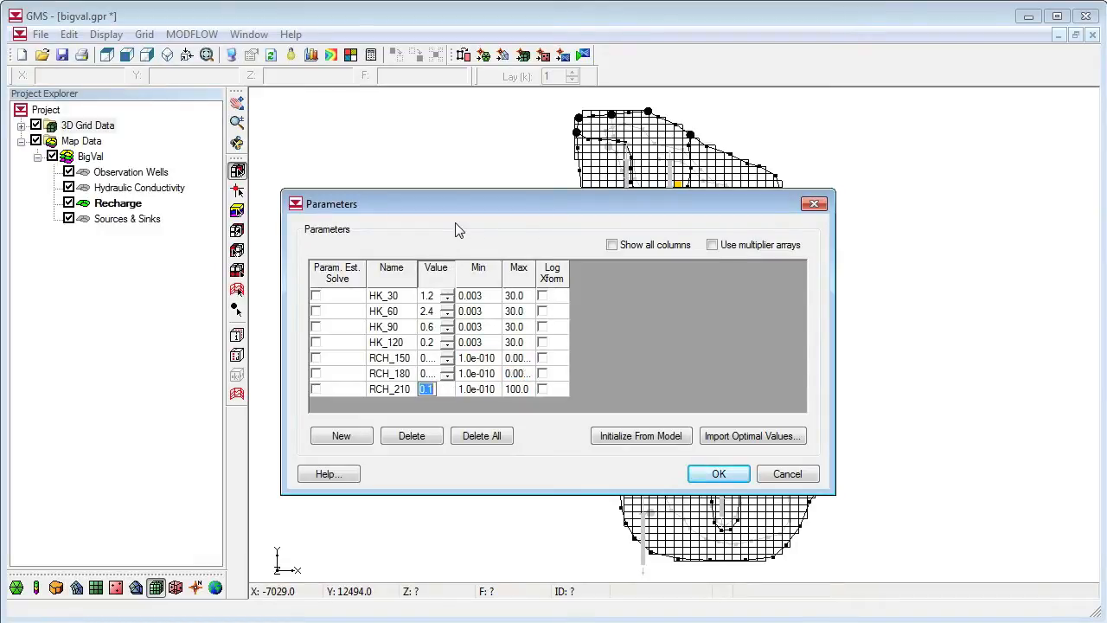
{"action": "left_click", "coordinate": [517, 388]}
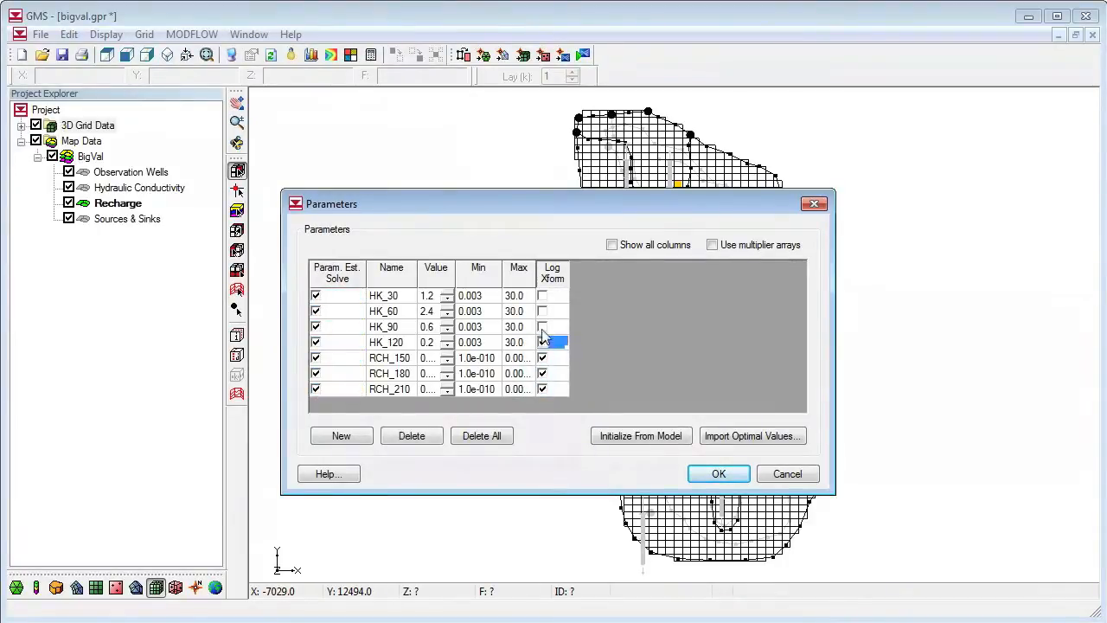
{"action": "left_click", "coordinate": [718, 473]}
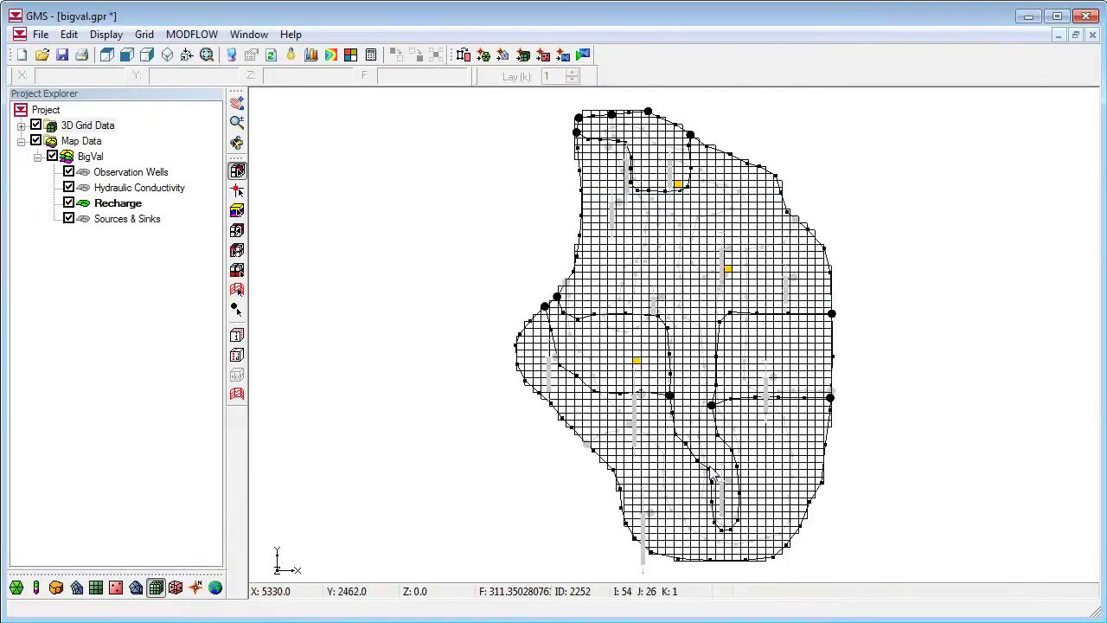
{"action": "mouse_move", "coordinate": [714, 467]}
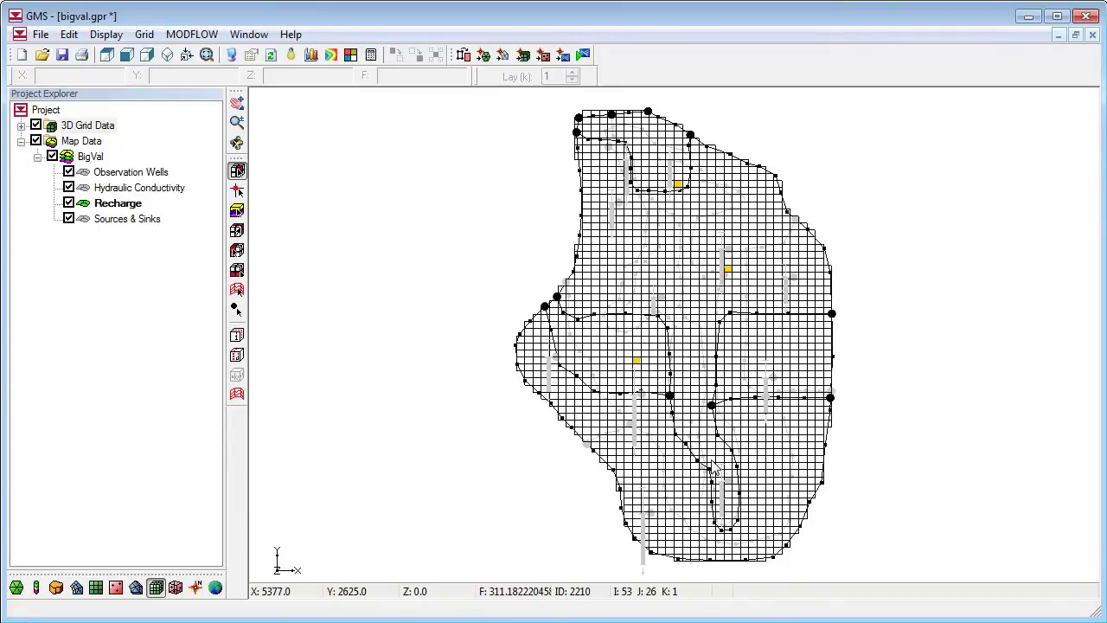
Accept PCG2 settings of MXITER 100, ITER1 100, and HCLOSE and RCLOSE 0.01
{"action": "left_click", "coordinate": [192, 33]}
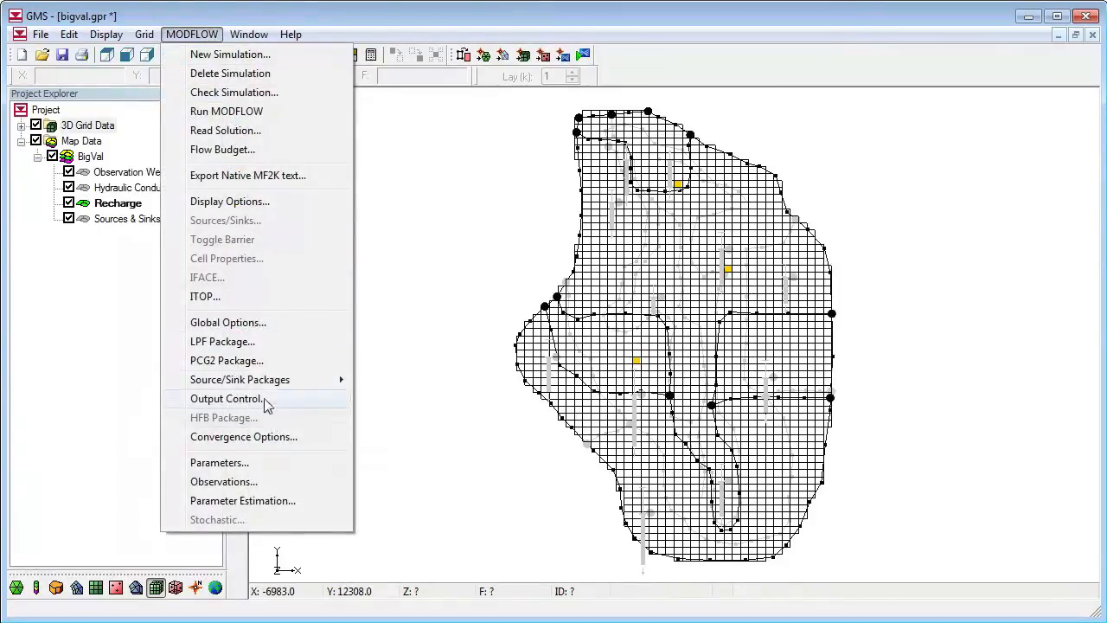
{"action": "left_click", "coordinate": [227, 360]}
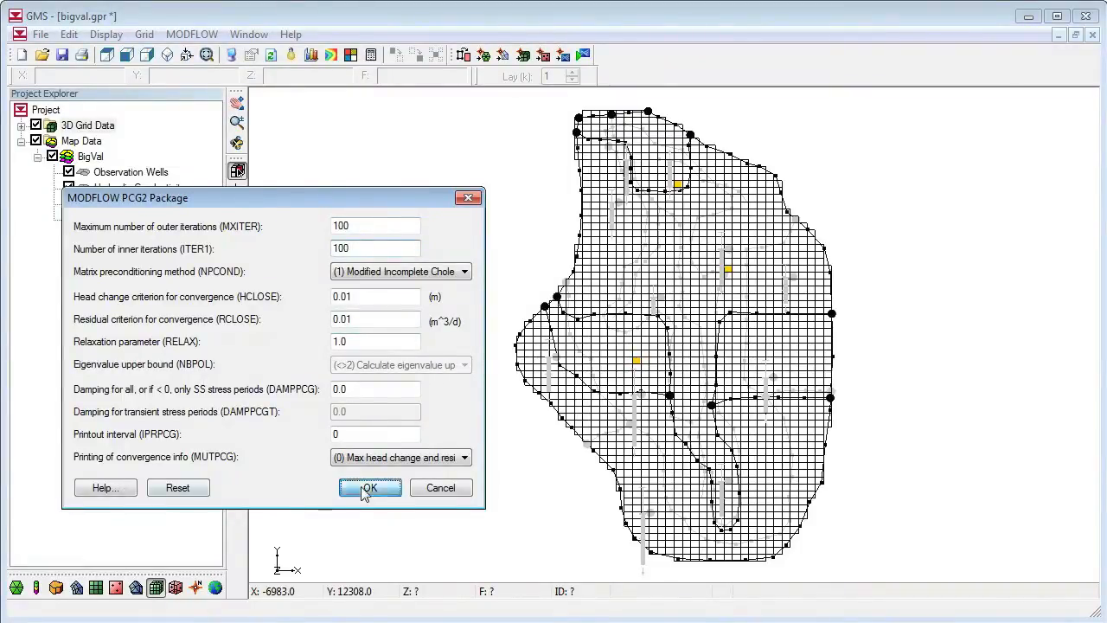
{"action": "left_click", "coordinate": [369, 487]}
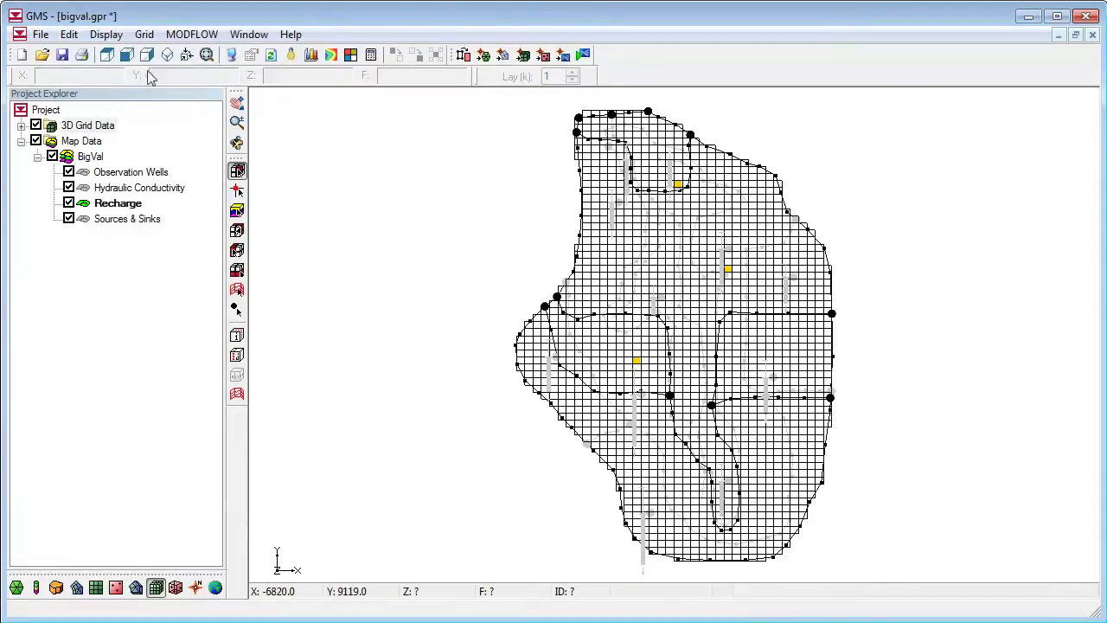
Save the project as mfpest_zones.gpr and launch the MODFLOW run
{"action": "left_click", "coordinate": [40, 34]}
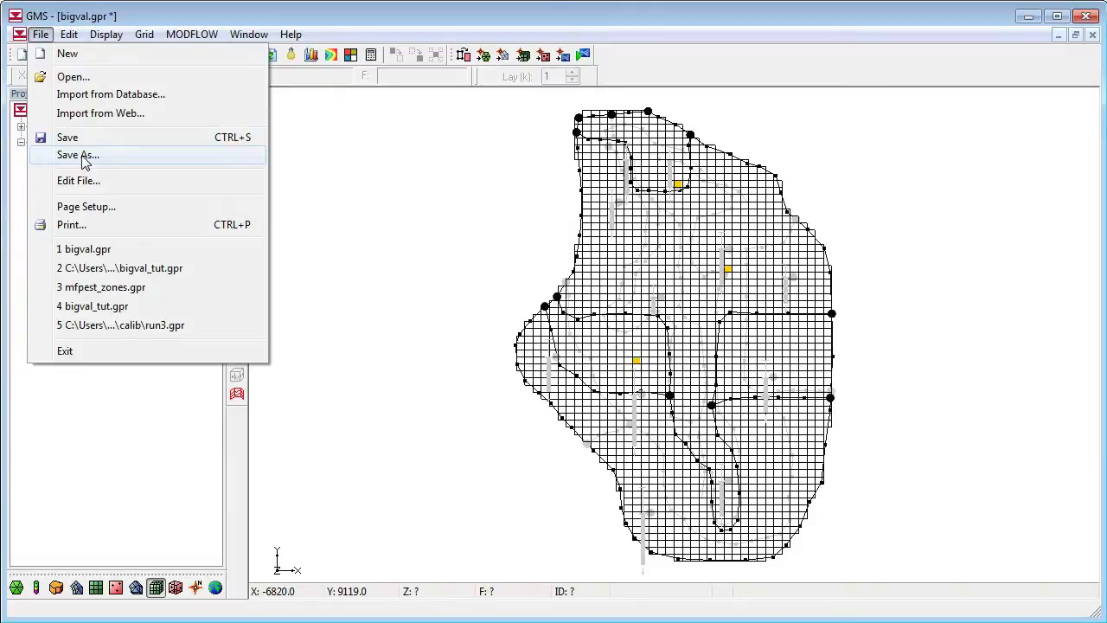
{"action": "left_click", "coordinate": [77, 155]}
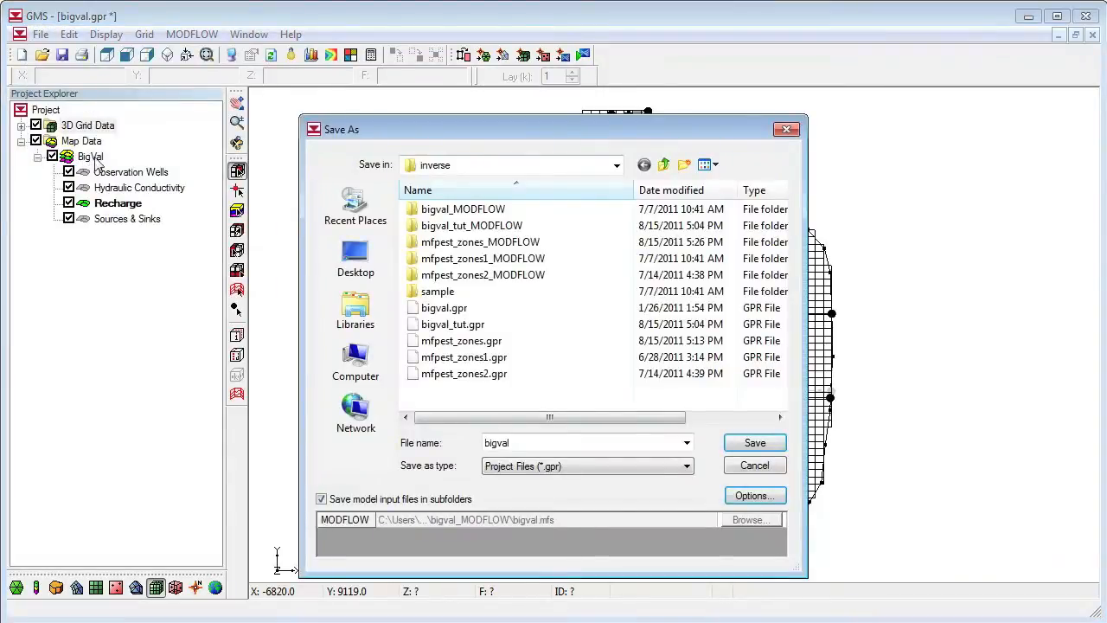
{"action": "left_click", "coordinate": [461, 340]}
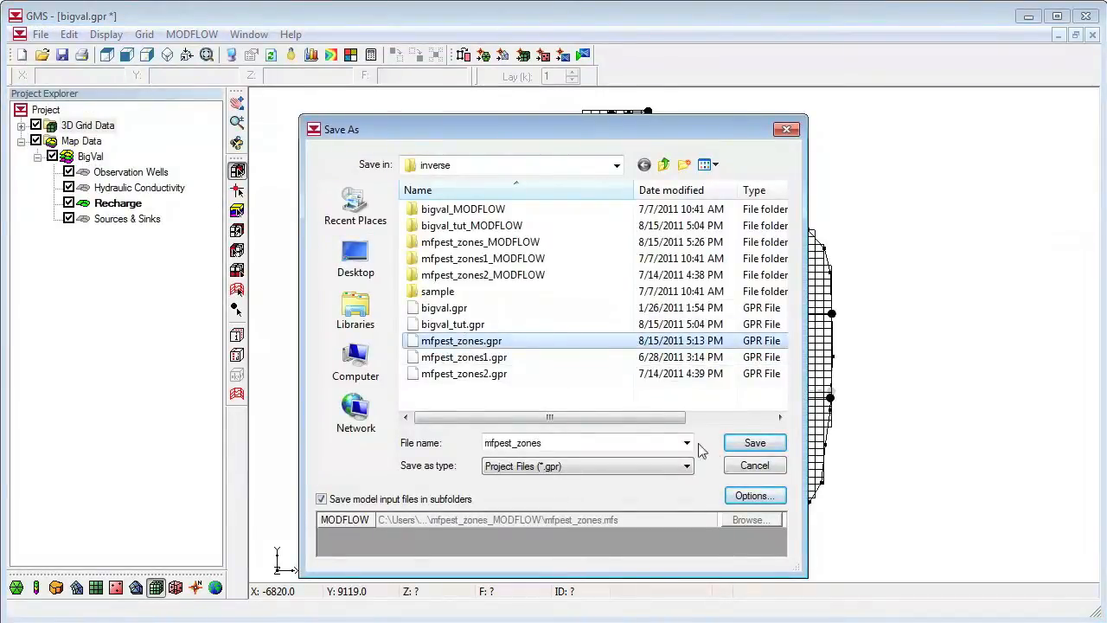
{"action": "left_click", "coordinate": [754, 442]}
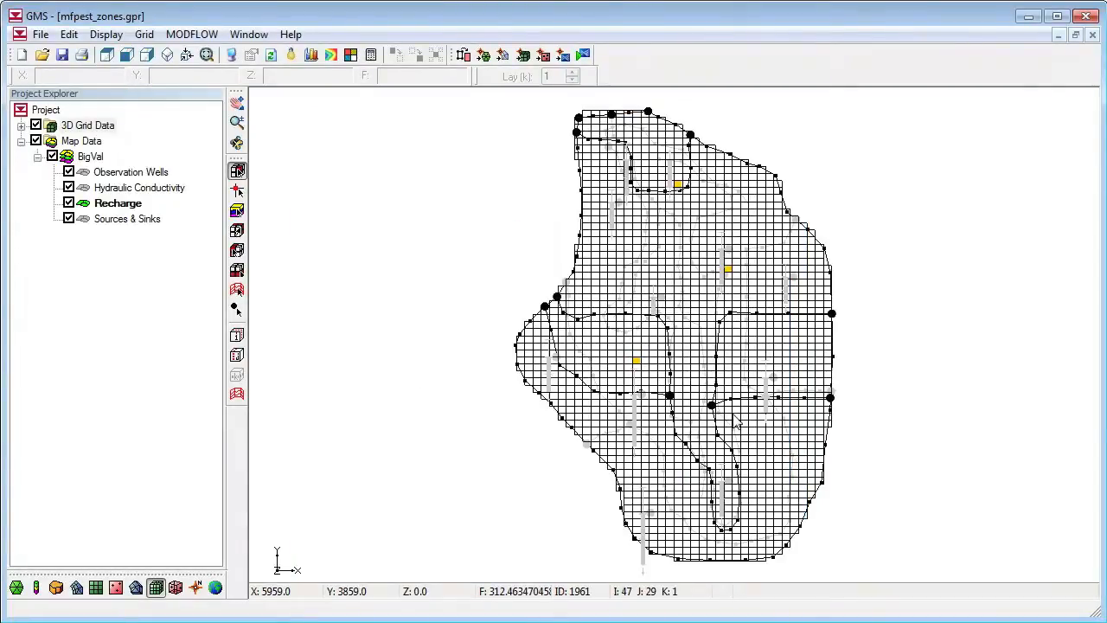
{"action": "left_click", "coordinate": [584, 55]}
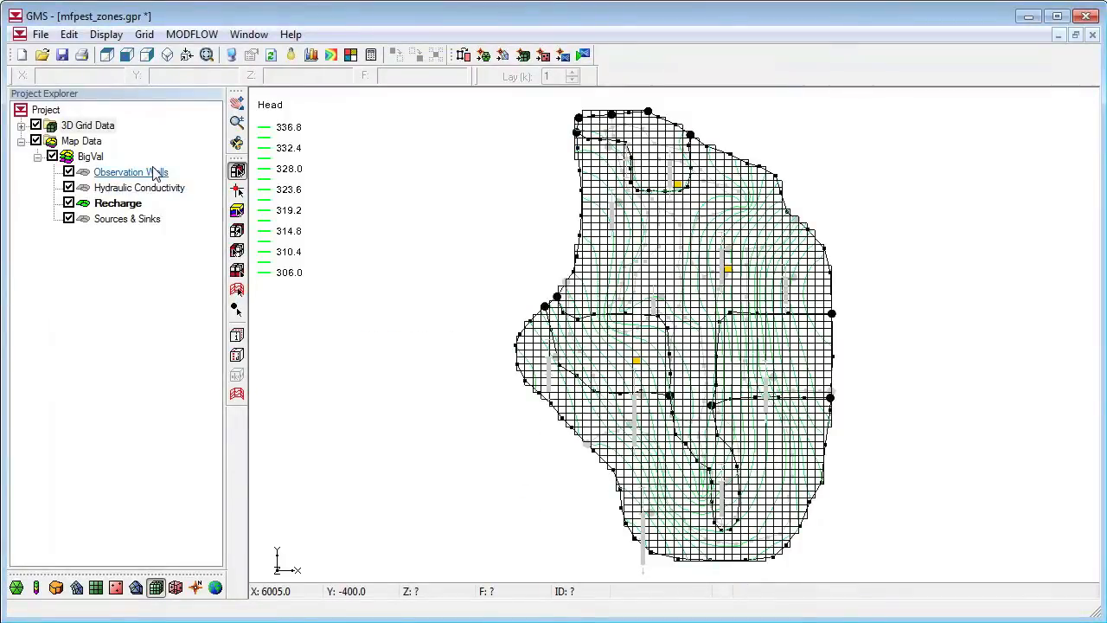
Inspect the Observation Wells targets (flow -4607 vs -4644), then activate Sources & Sinks
{"action": "left_click", "coordinate": [130, 171]}
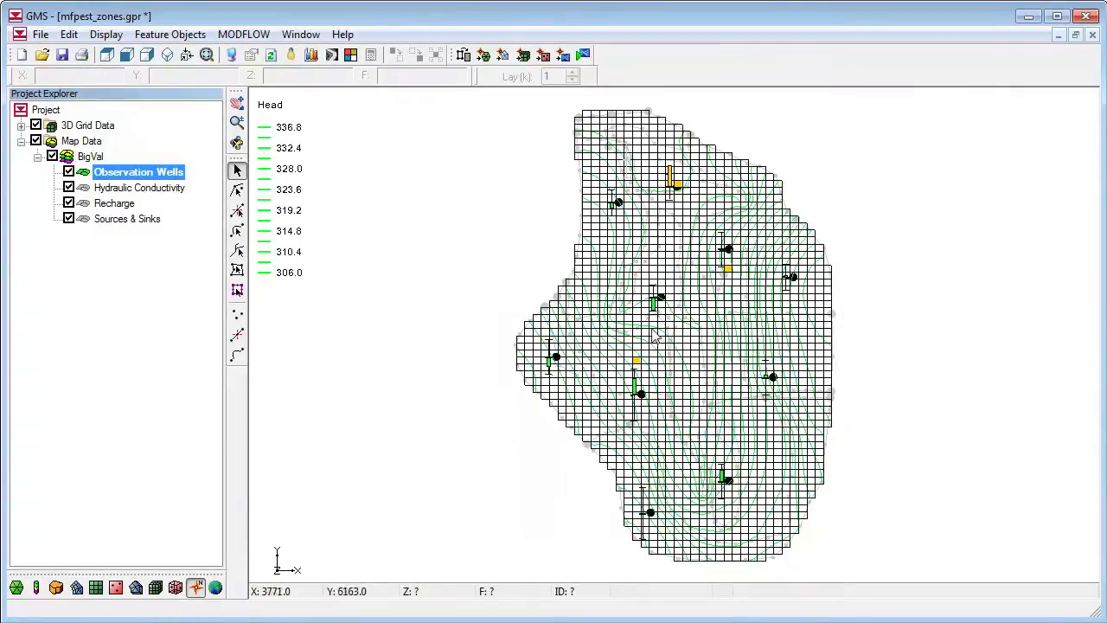
{"action": "mouse_move", "coordinate": [623, 204]}
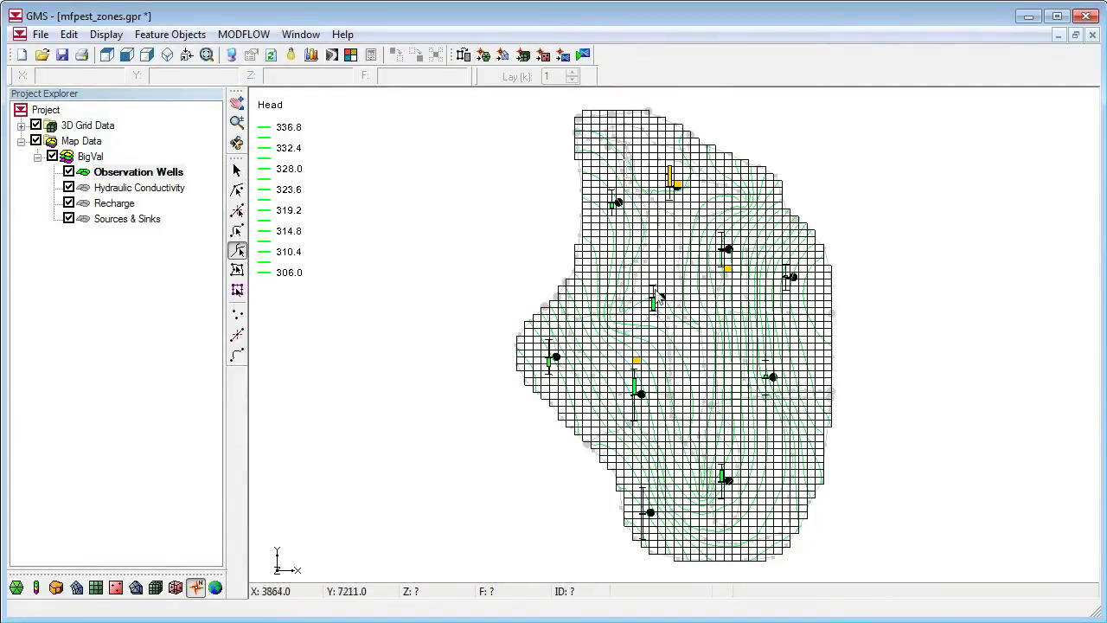
{"action": "mouse_move", "coordinate": [619, 303]}
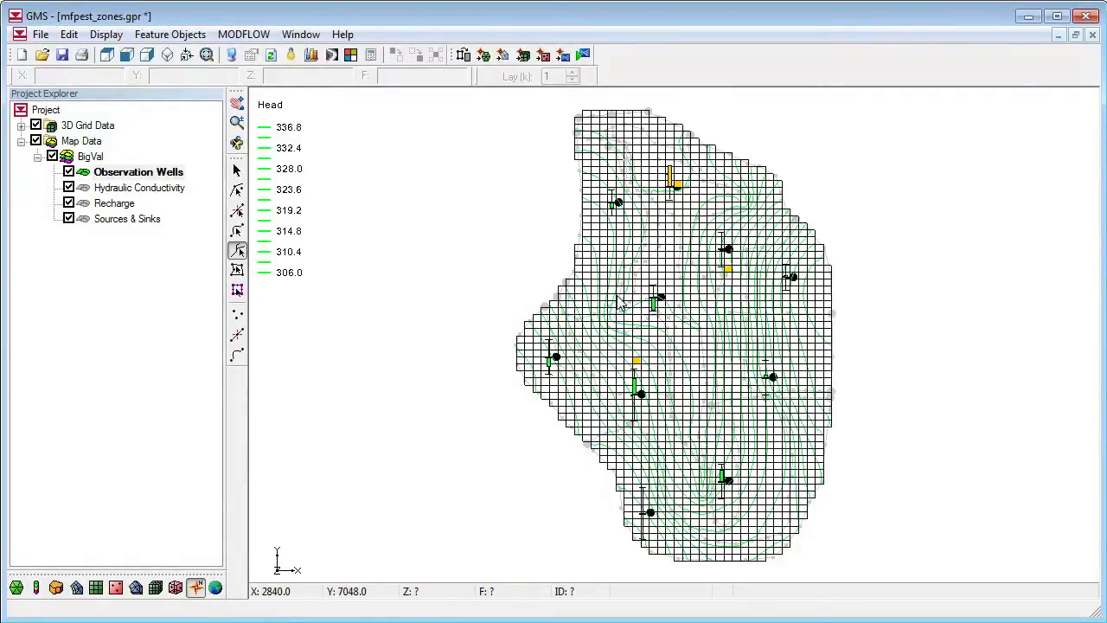
{"action": "mouse_move", "coordinate": [688, 273]}
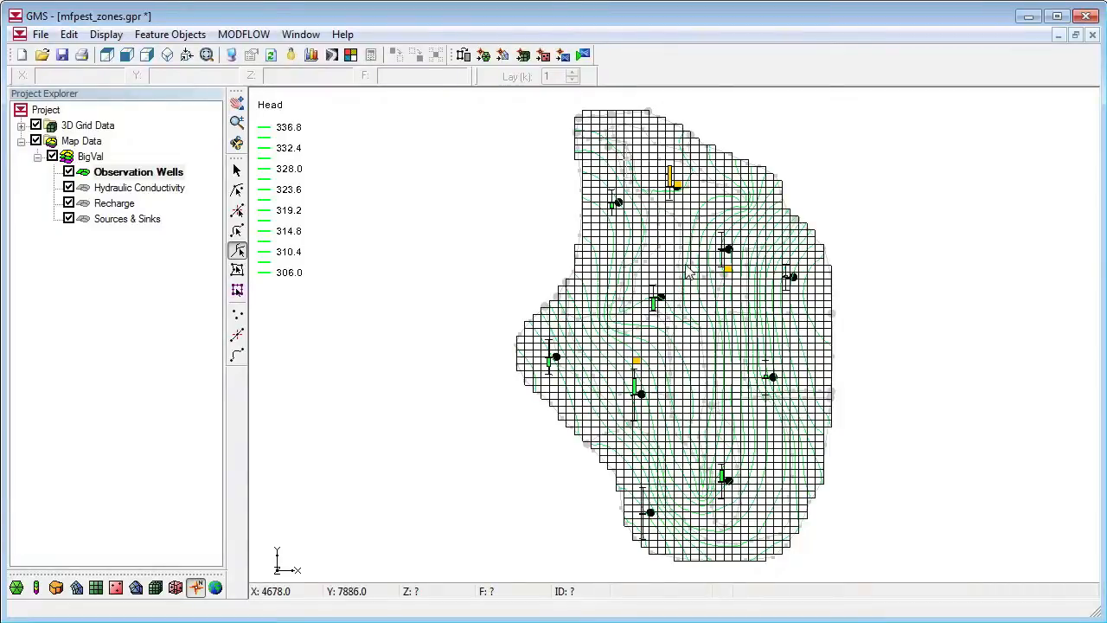
{"action": "mouse_move", "coordinate": [146, 207]}
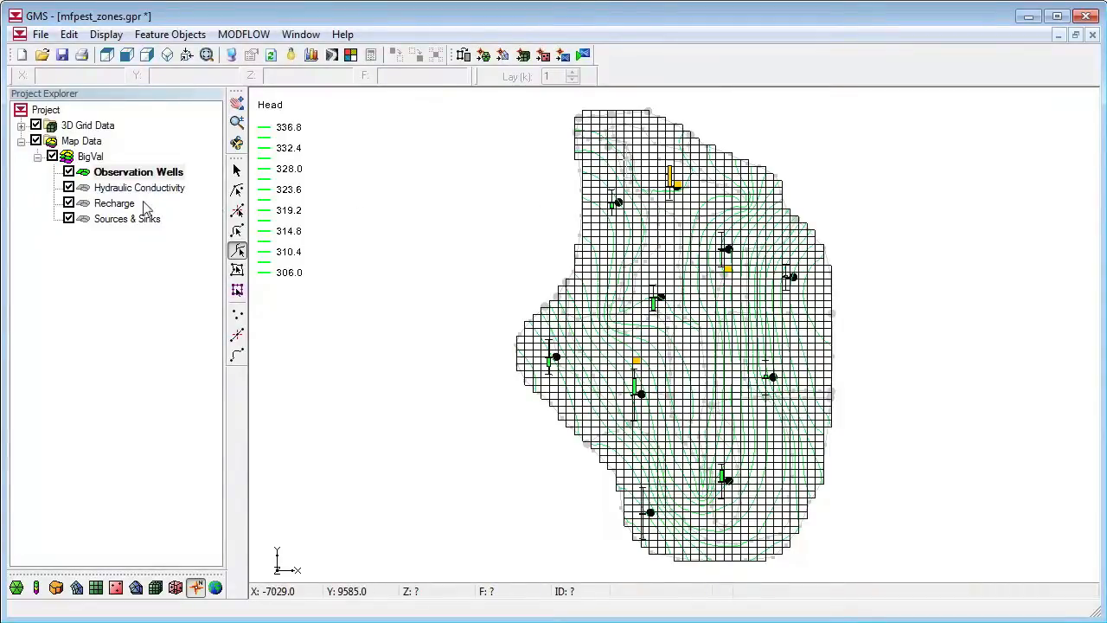
{"action": "left_click", "coordinate": [133, 218]}
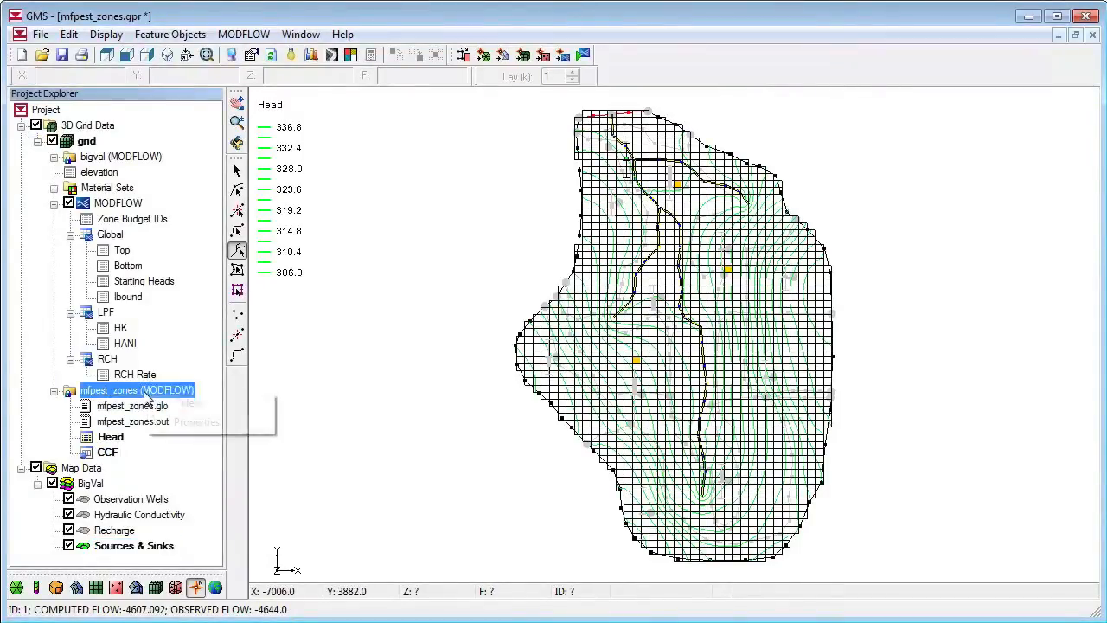
Check the mfpest_zones residuals (weighted sum of squares 18.55) and reopen the parameter table
{"action": "left_click", "coordinate": [197, 421]}
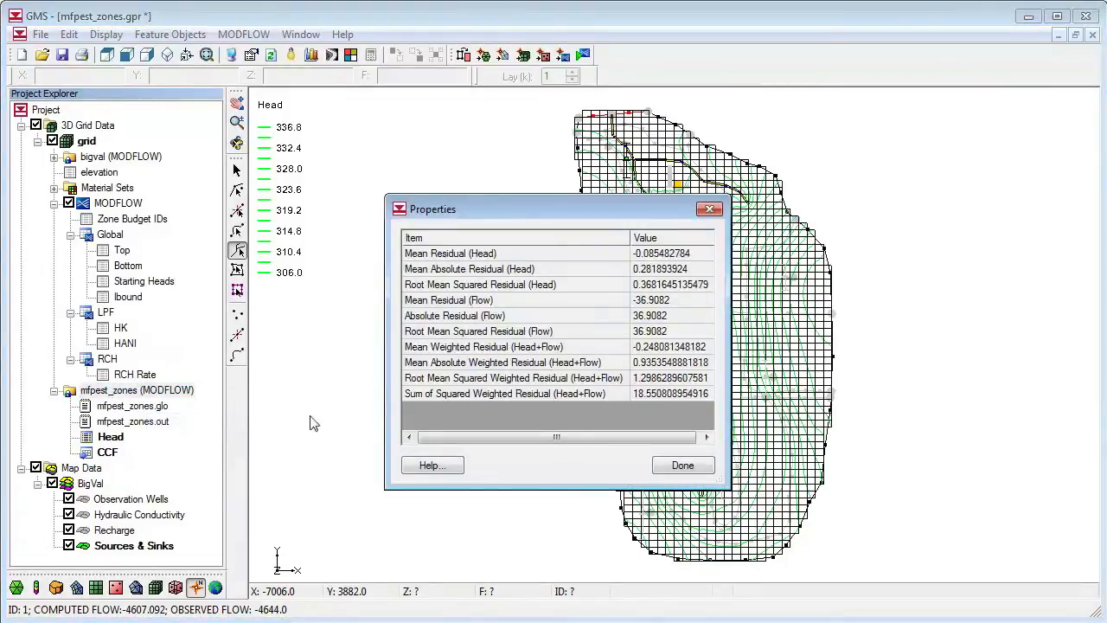
{"action": "mouse_move", "coordinate": [722, 428]}
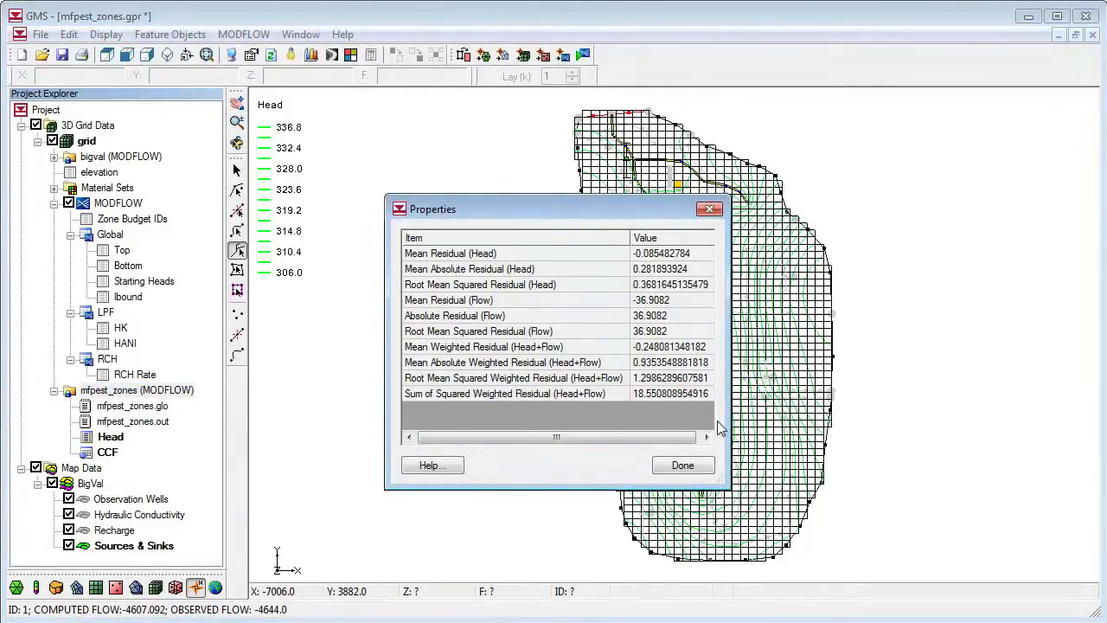
{"action": "left_click", "coordinate": [682, 465]}
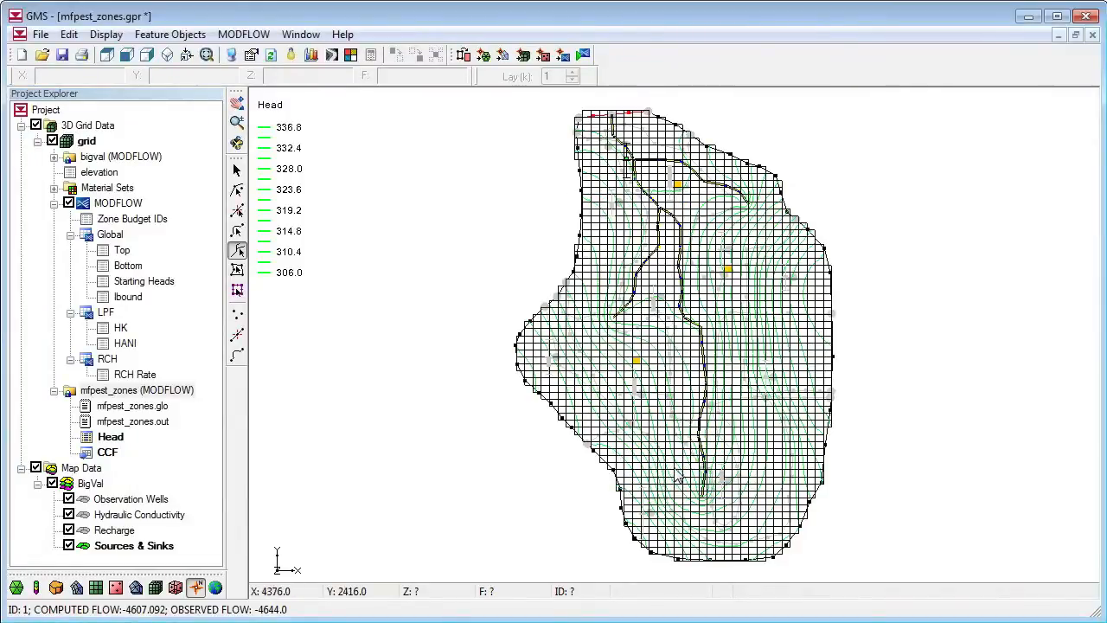
{"action": "left_click", "coordinate": [87, 124]}
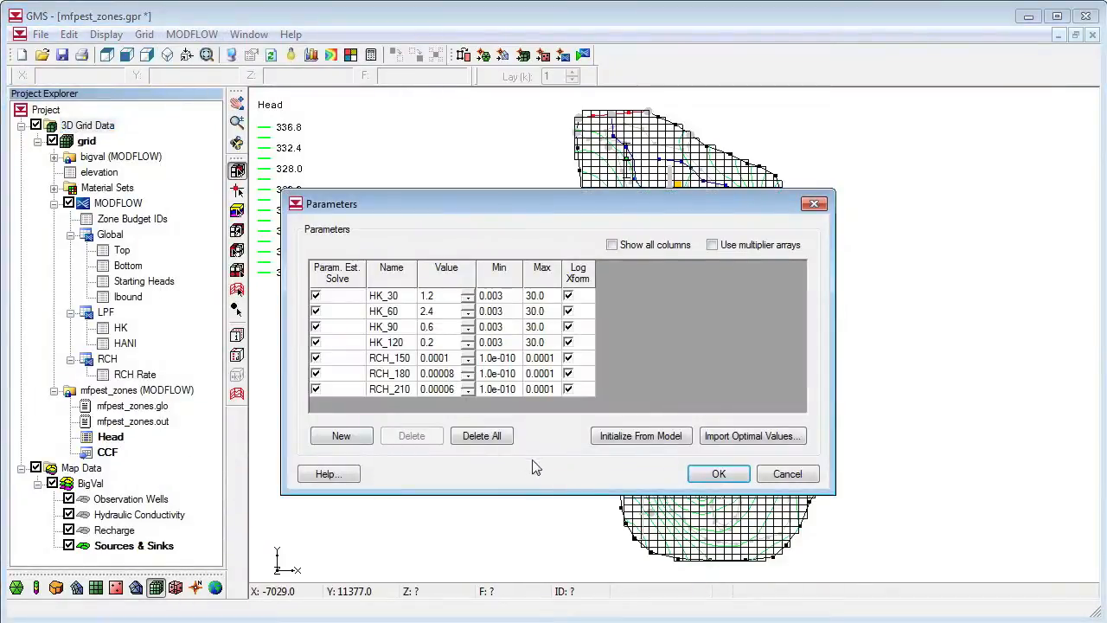
{"action": "mouse_move", "coordinate": [753, 435]}
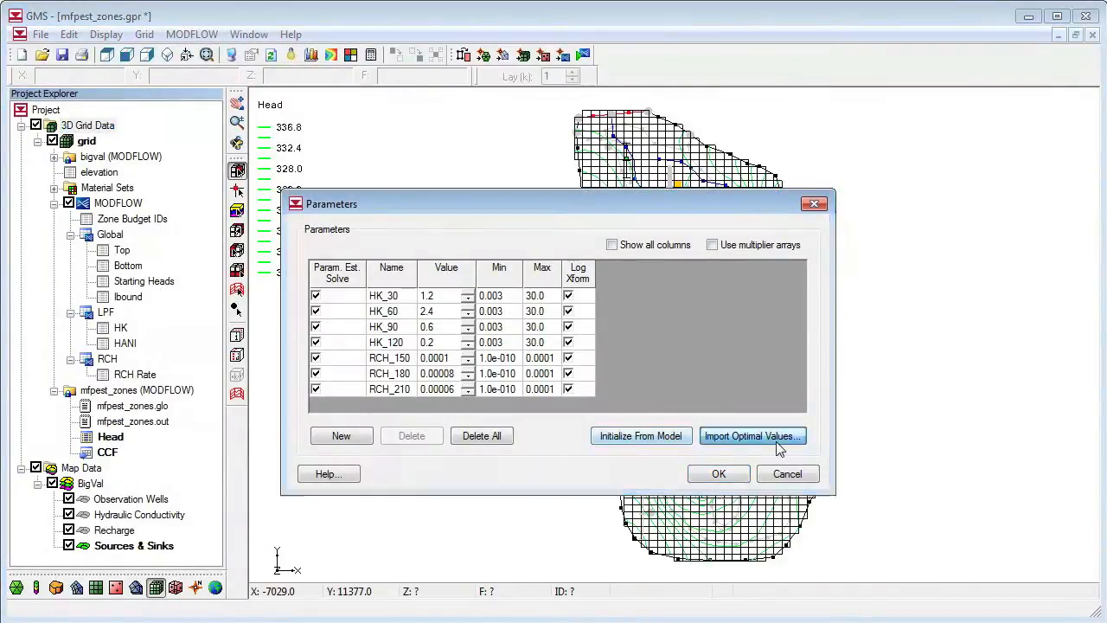
Import optimal values from mfpest_zones.param into the seven parameters (HK_30 about 0.453)
{"action": "left_click", "coordinate": [752, 435]}
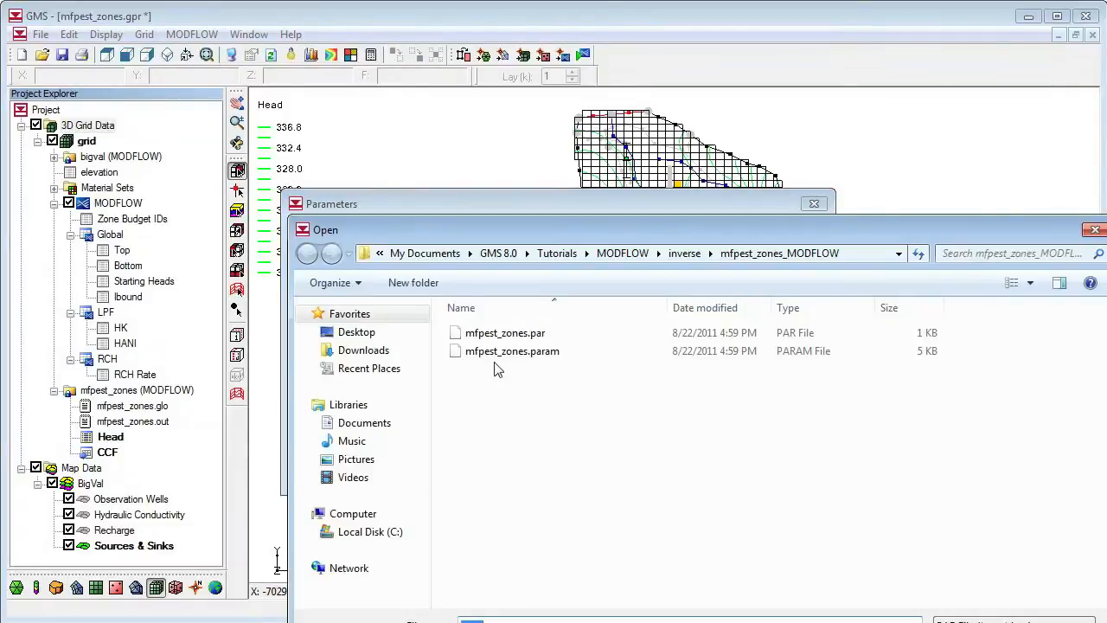
{"action": "double_click", "coordinate": [511, 351]}
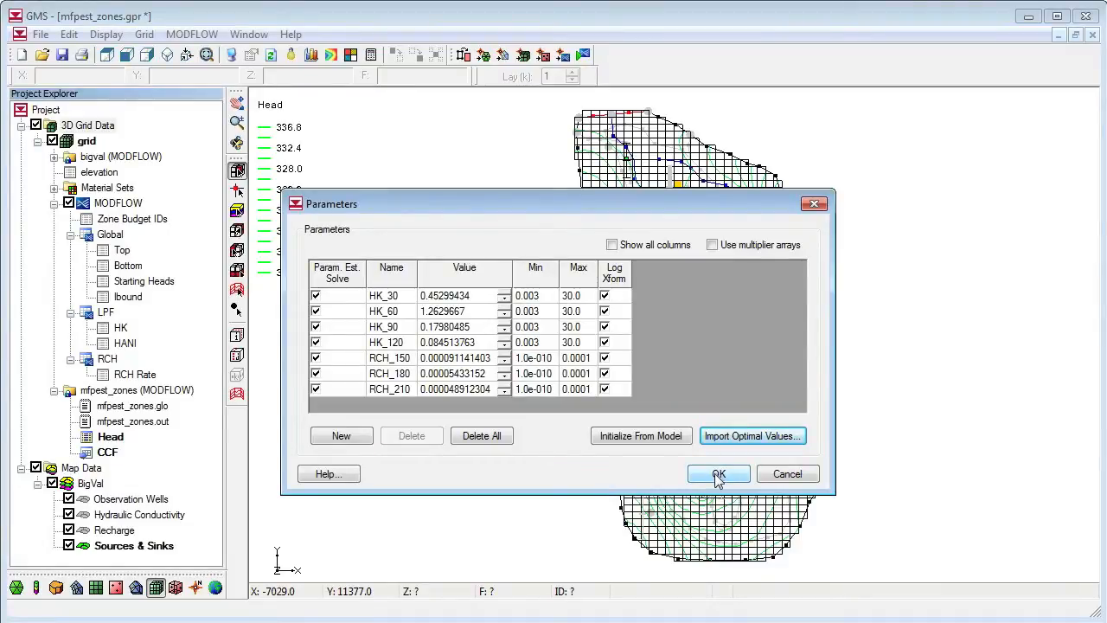
{"action": "left_click", "coordinate": [718, 474]}
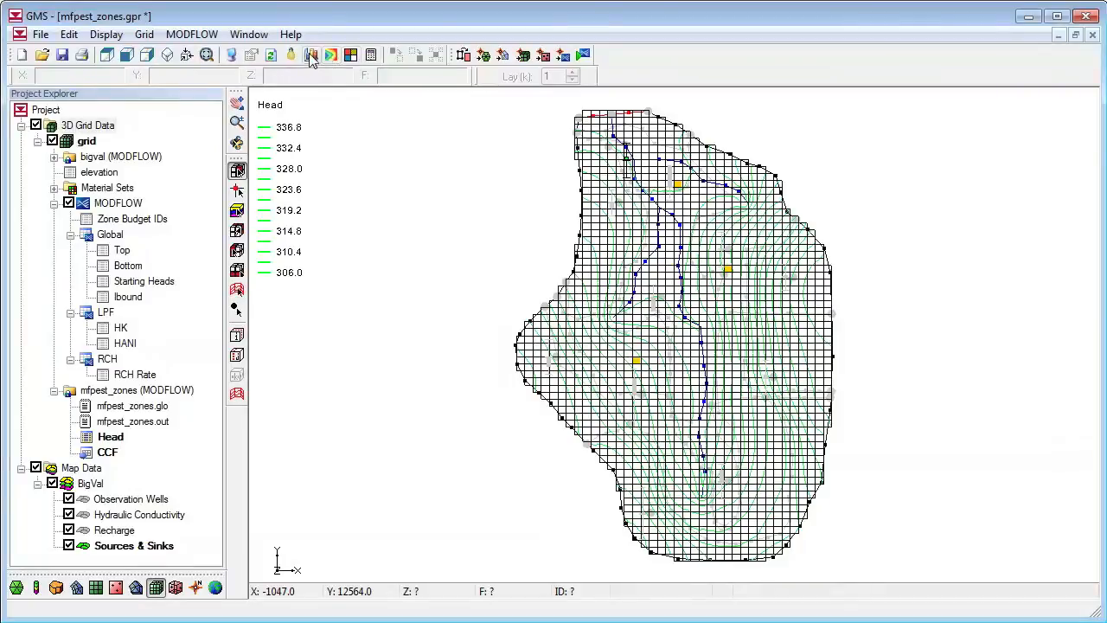
Use the Plot Wizard to chart Parameter Sensitivities for all seven parameters
{"action": "left_click", "coordinate": [312, 54]}
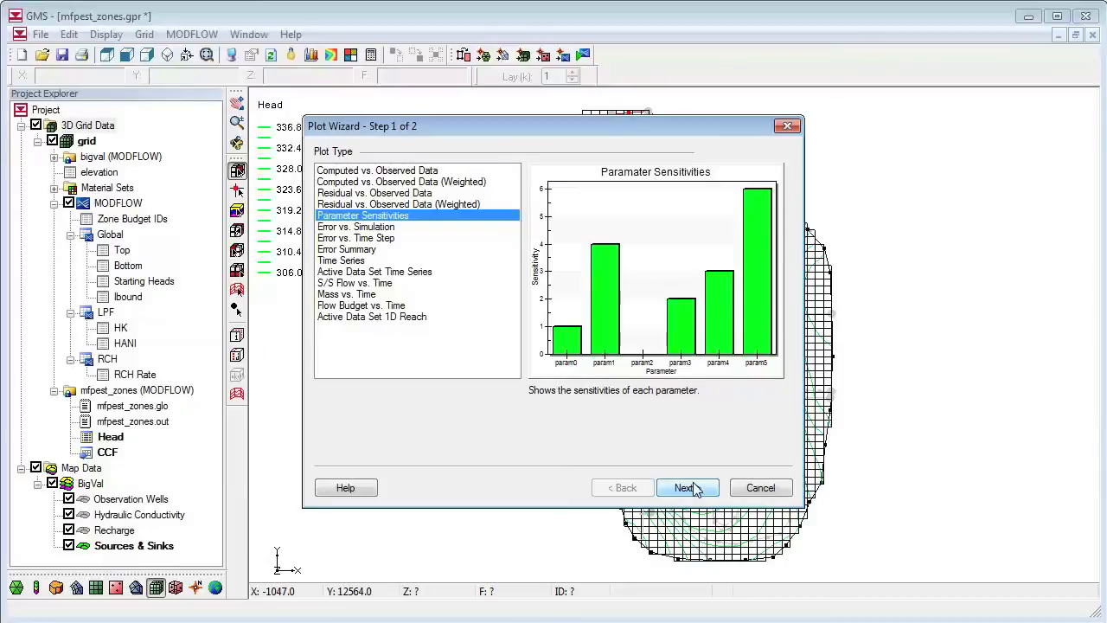
{"action": "left_click", "coordinate": [686, 487]}
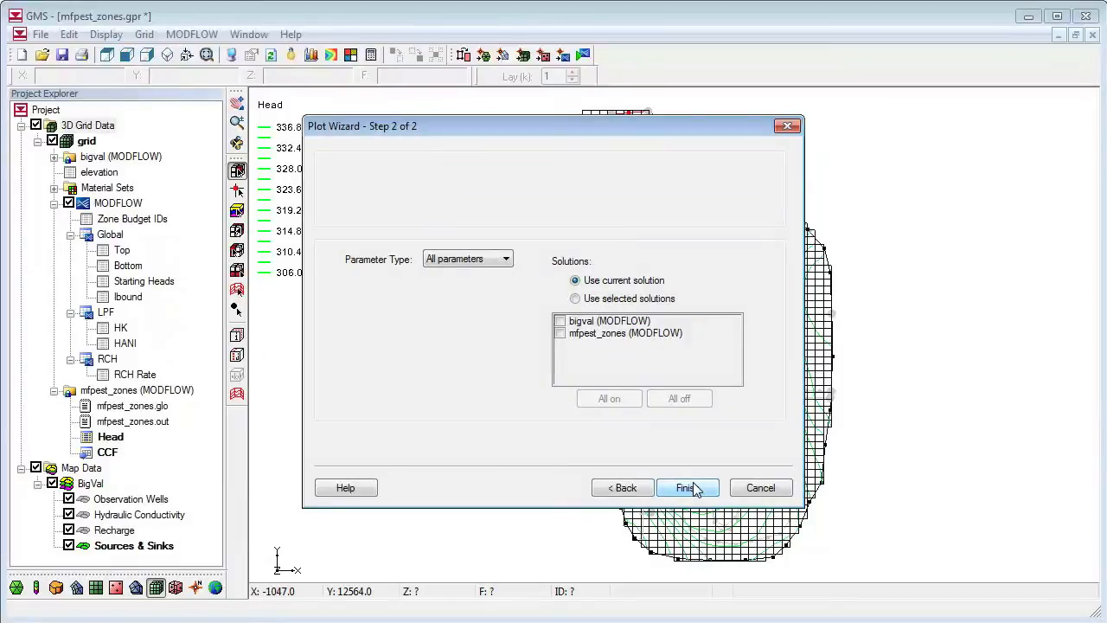
{"action": "left_click", "coordinate": [686, 487]}
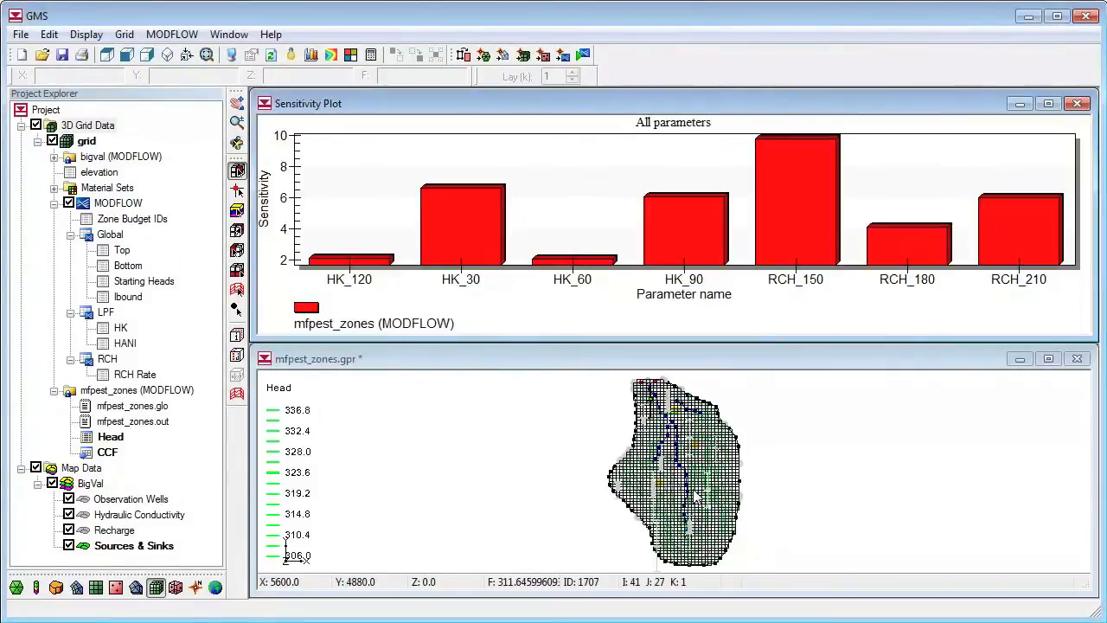